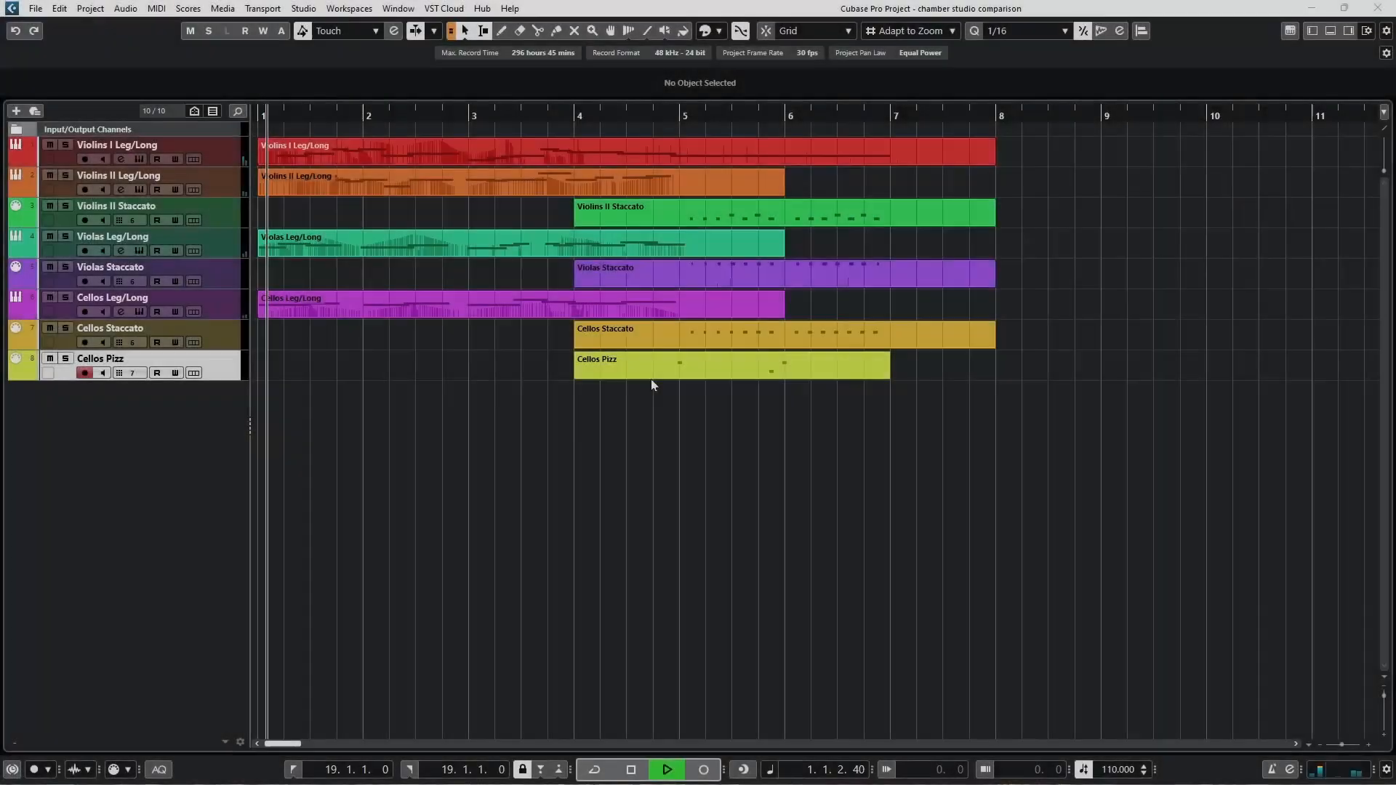
- Play the chamber studio arrangement, then bring up the chamber solo comparison project
left_click(666, 768)
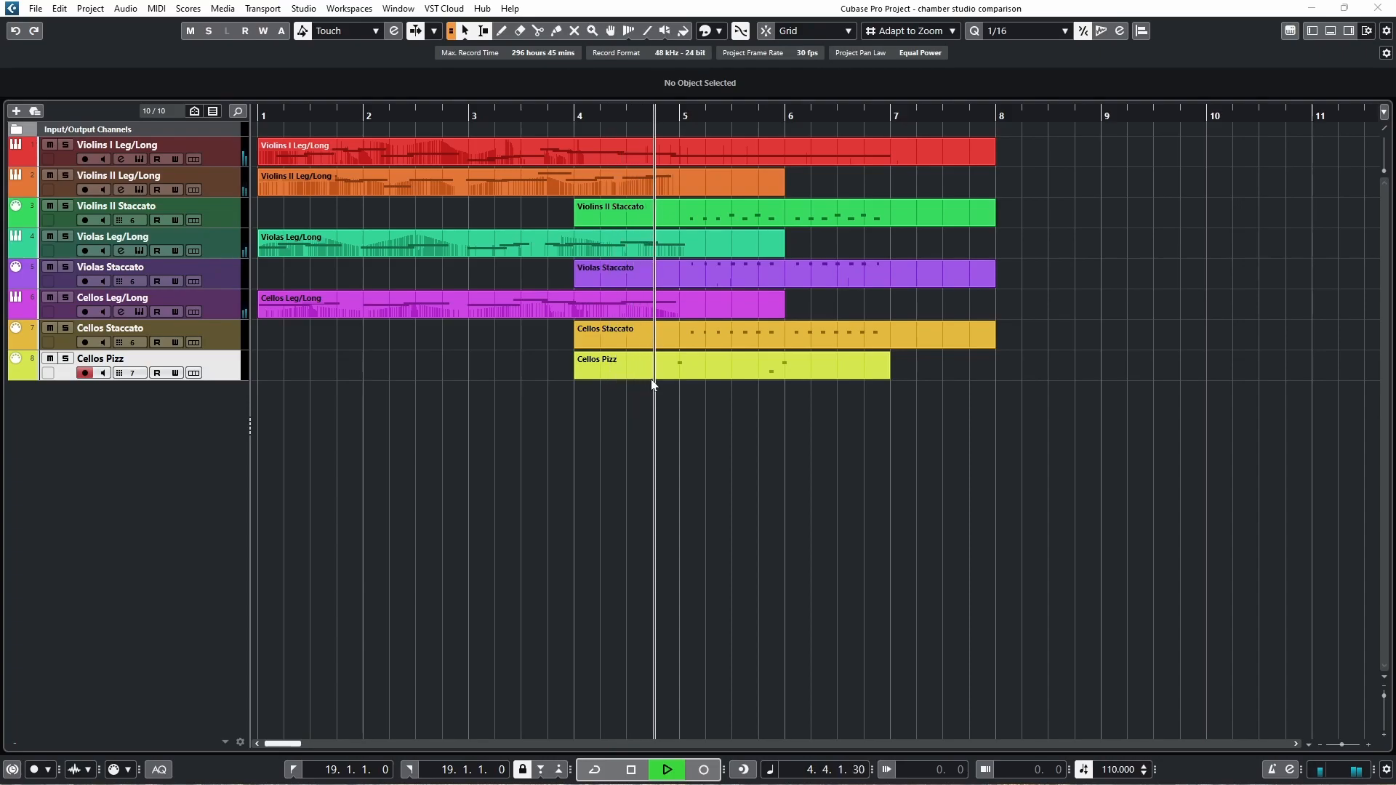
left_click(750, 116)
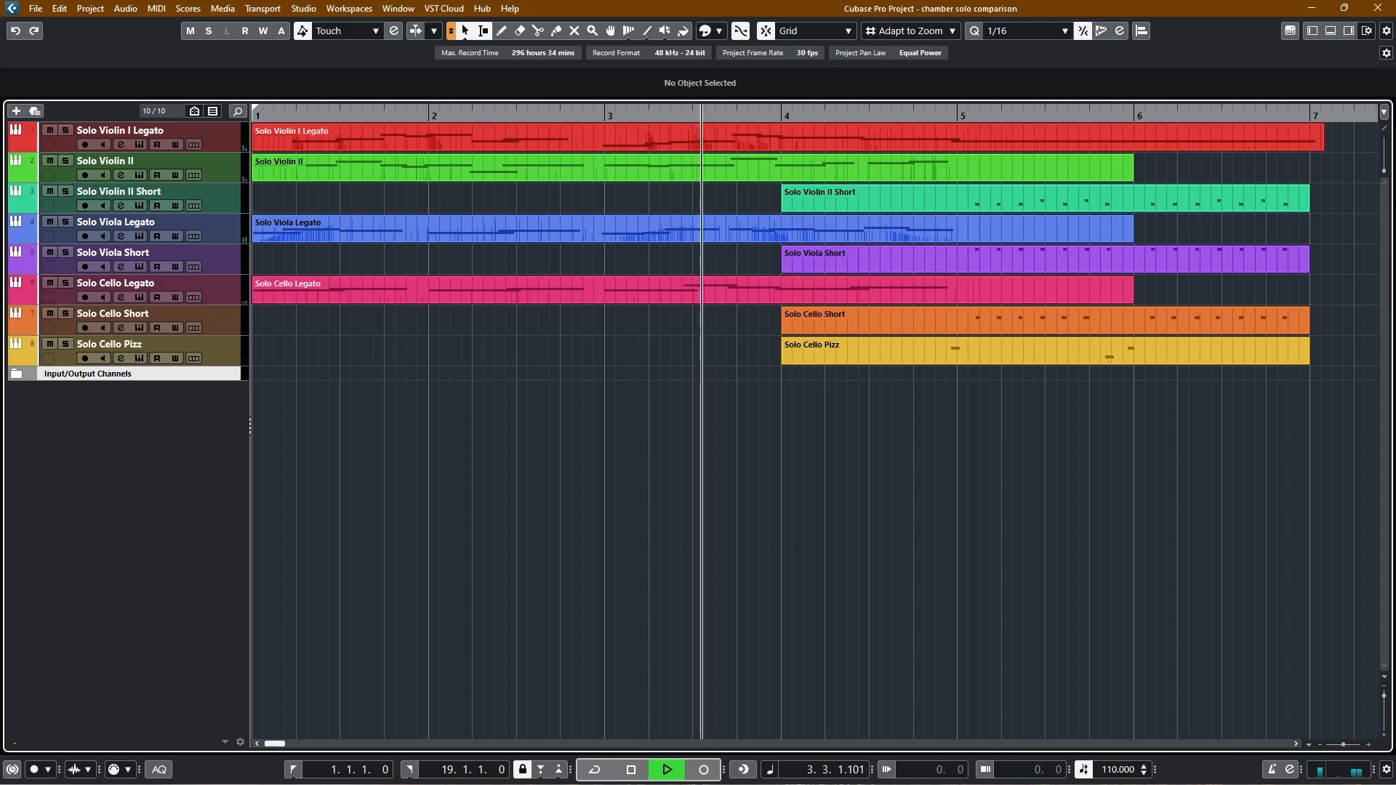
- Play back the chamber solo comparison arrangement
left_click(665, 768)
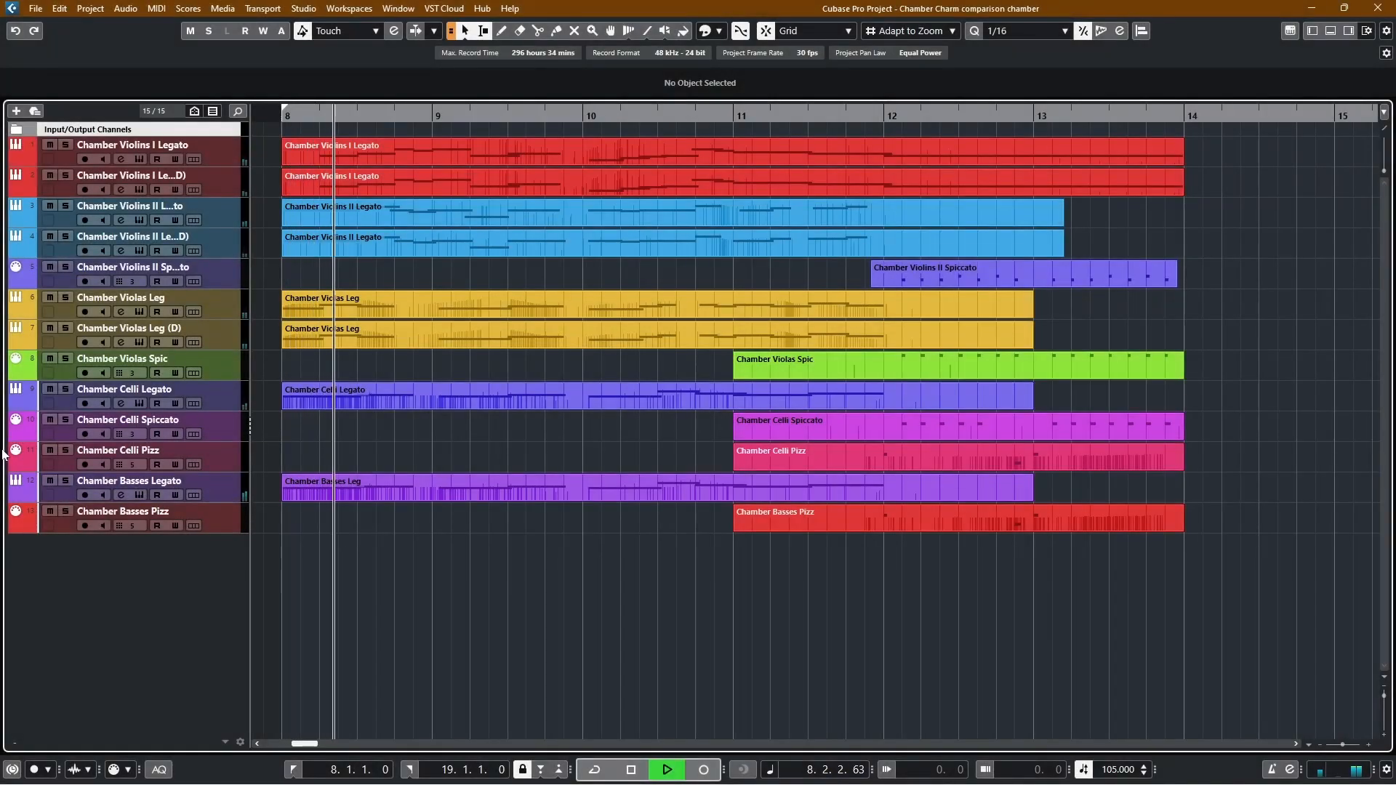
- Play back the Chamber Charm comparison arrangement
left_click(665, 770)
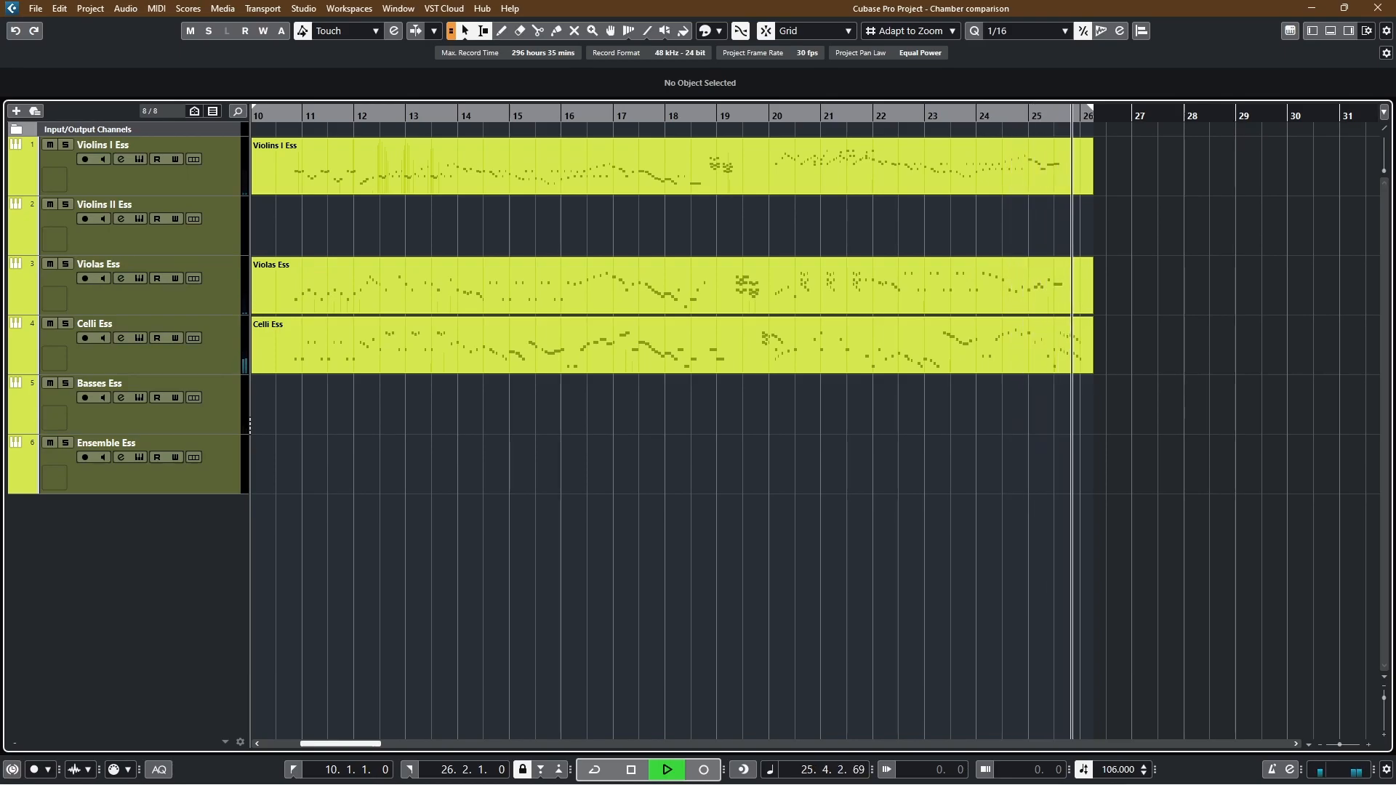
- Open Kontakt on Violins I Ess and audition four notes of the Essentials Legato patch
left_click(120, 159)
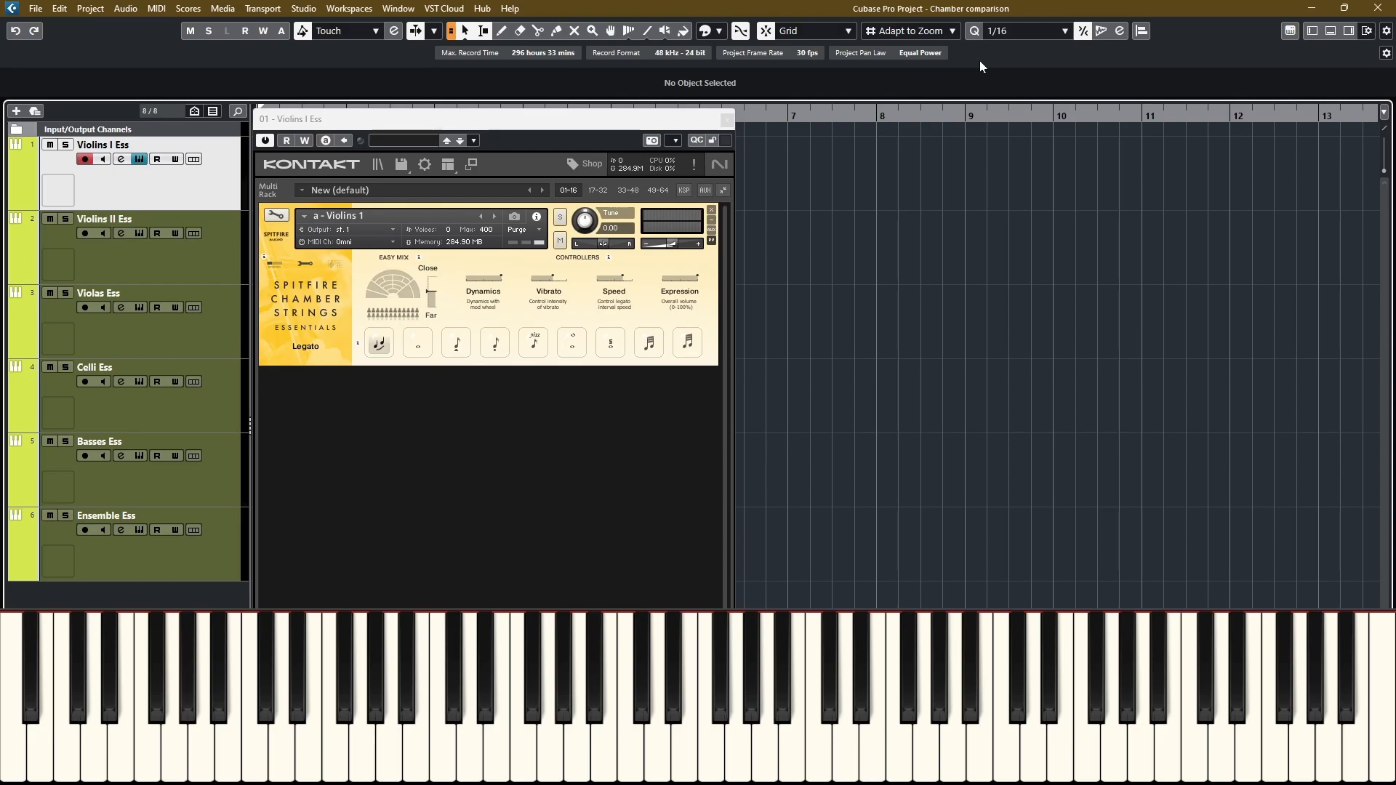
left_click(737, 694)
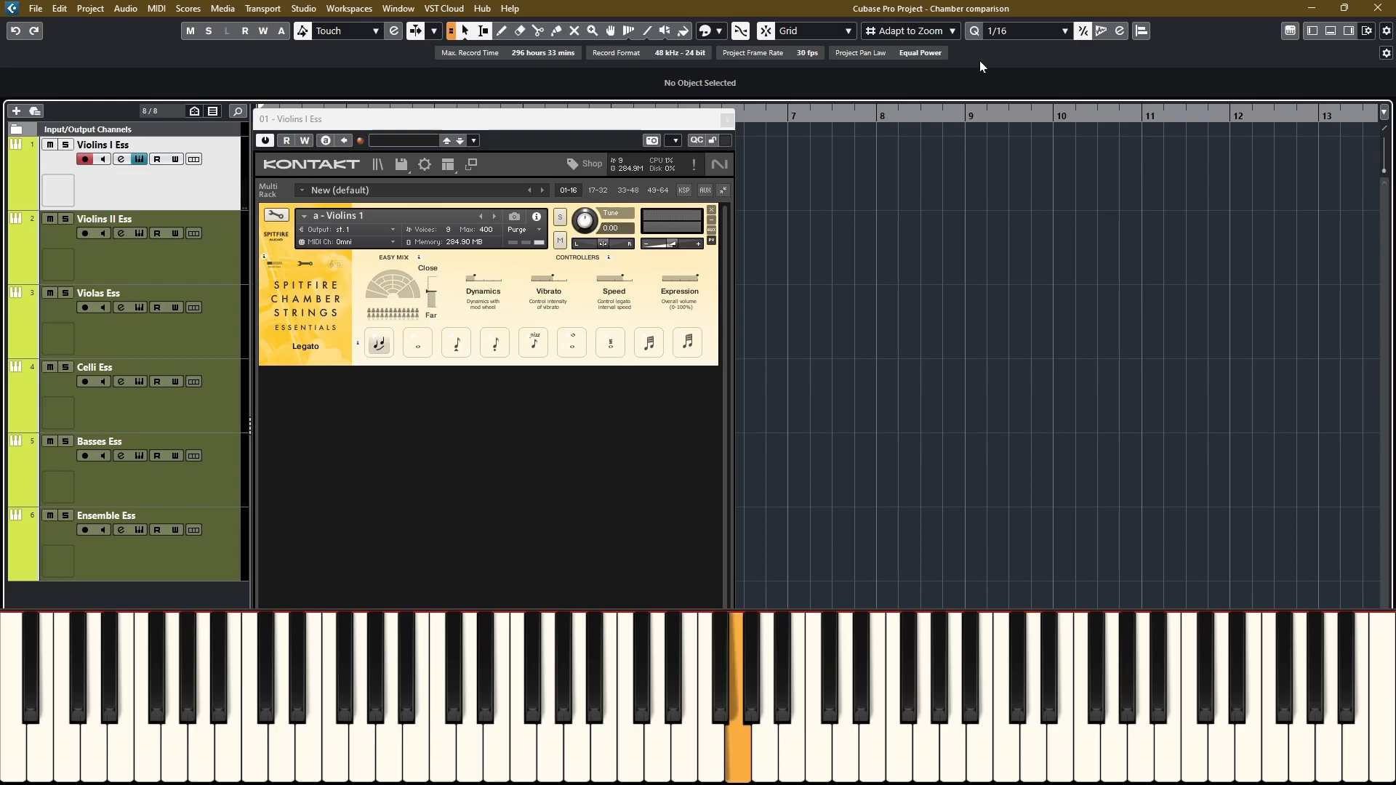
left_click(778, 677)
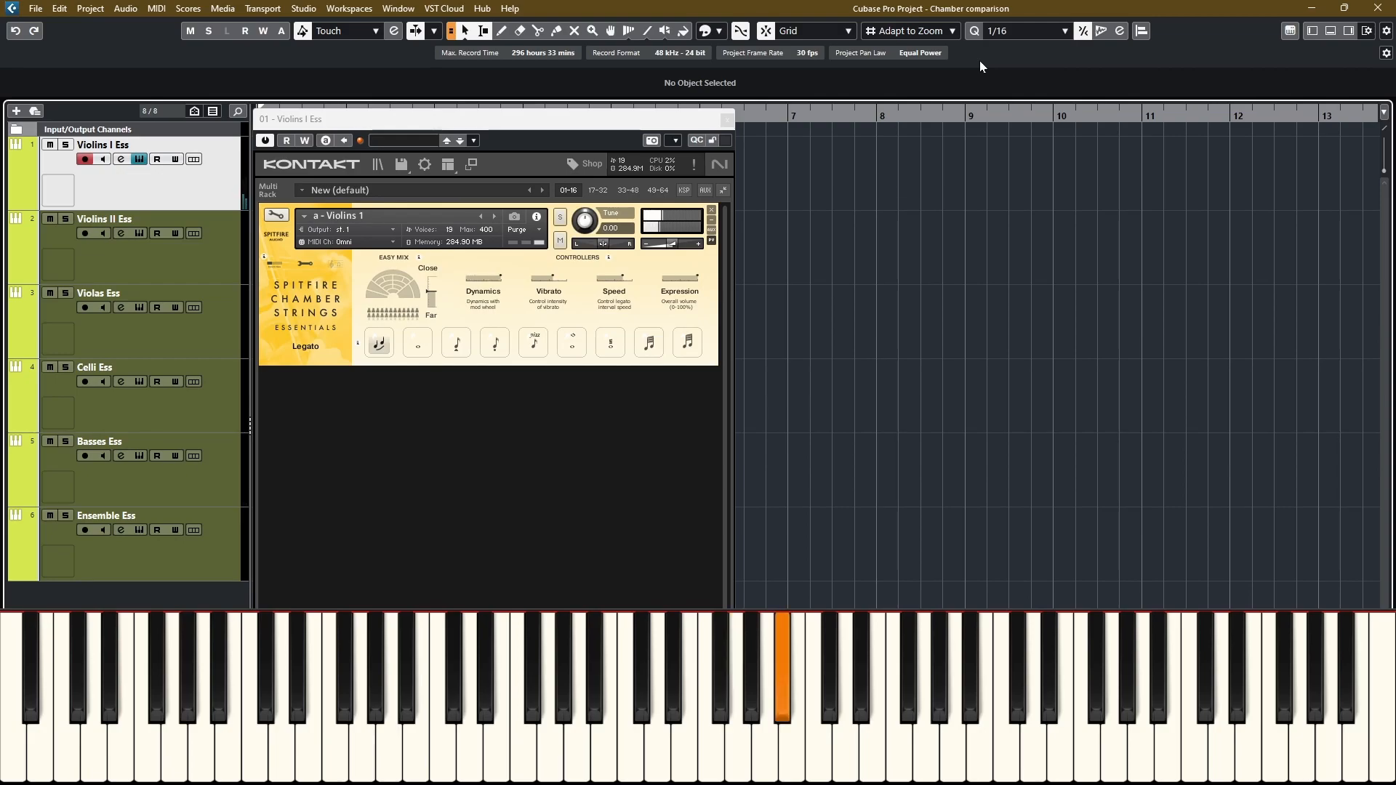
left_click(841, 694)
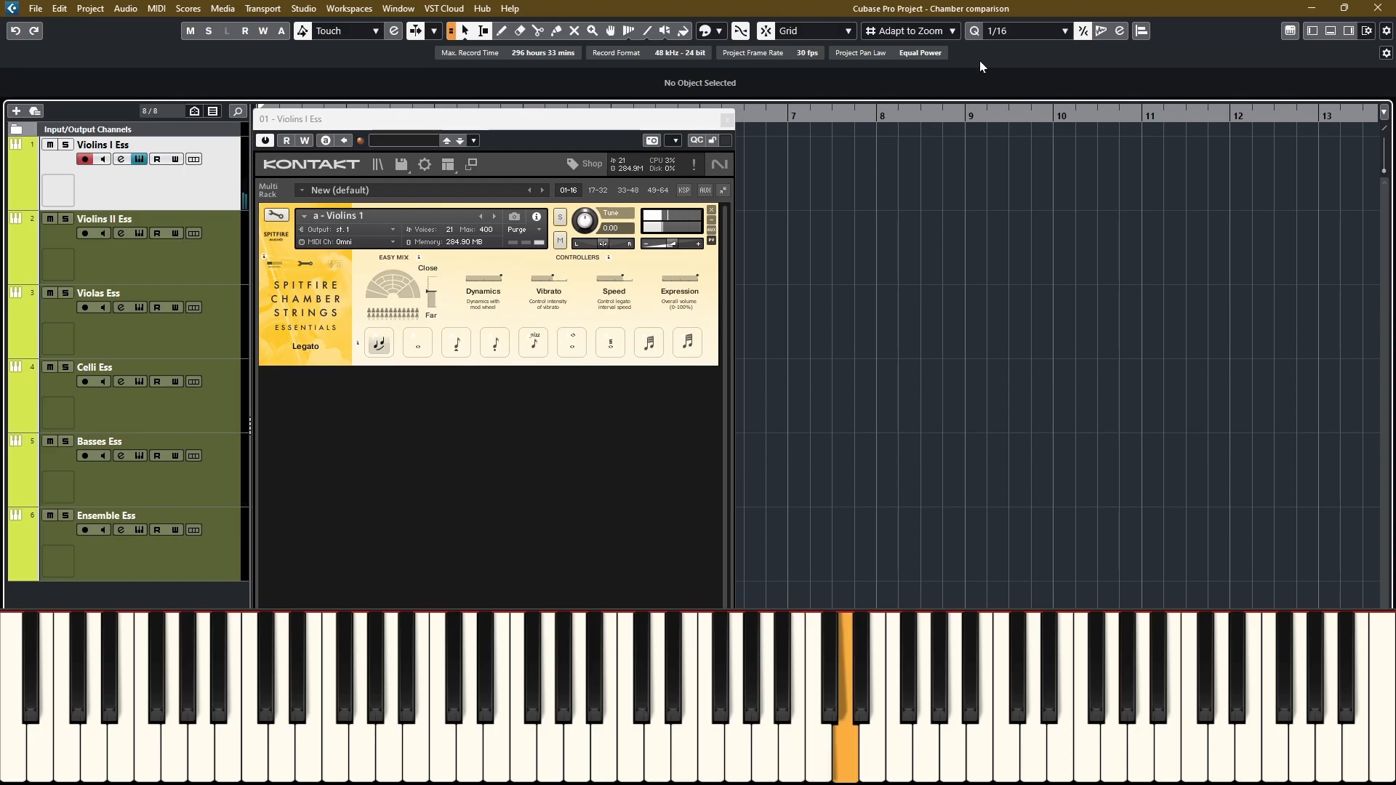
left_click(560, 686)
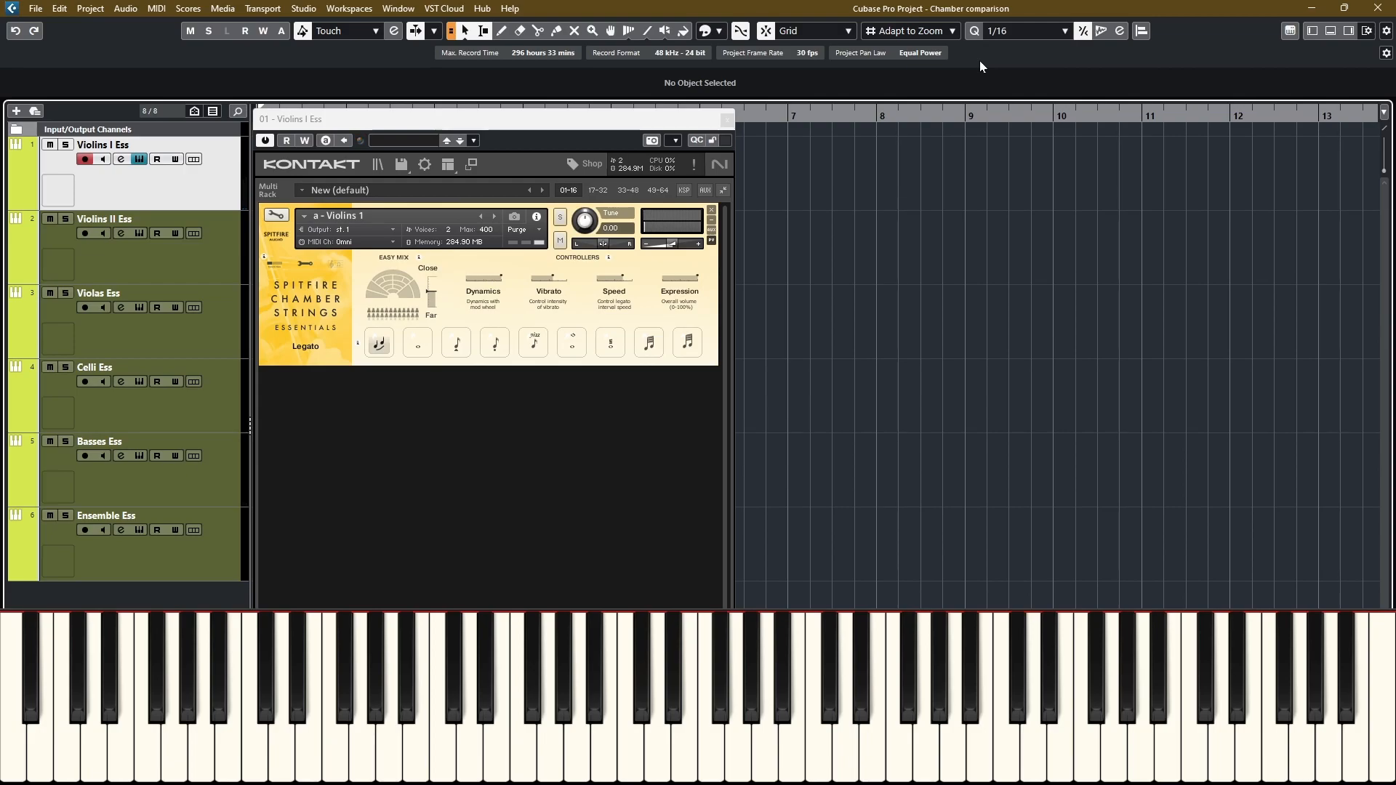
- Switch the Violins I Ess patch from Legato to the Long articulation
left_click(417, 344)
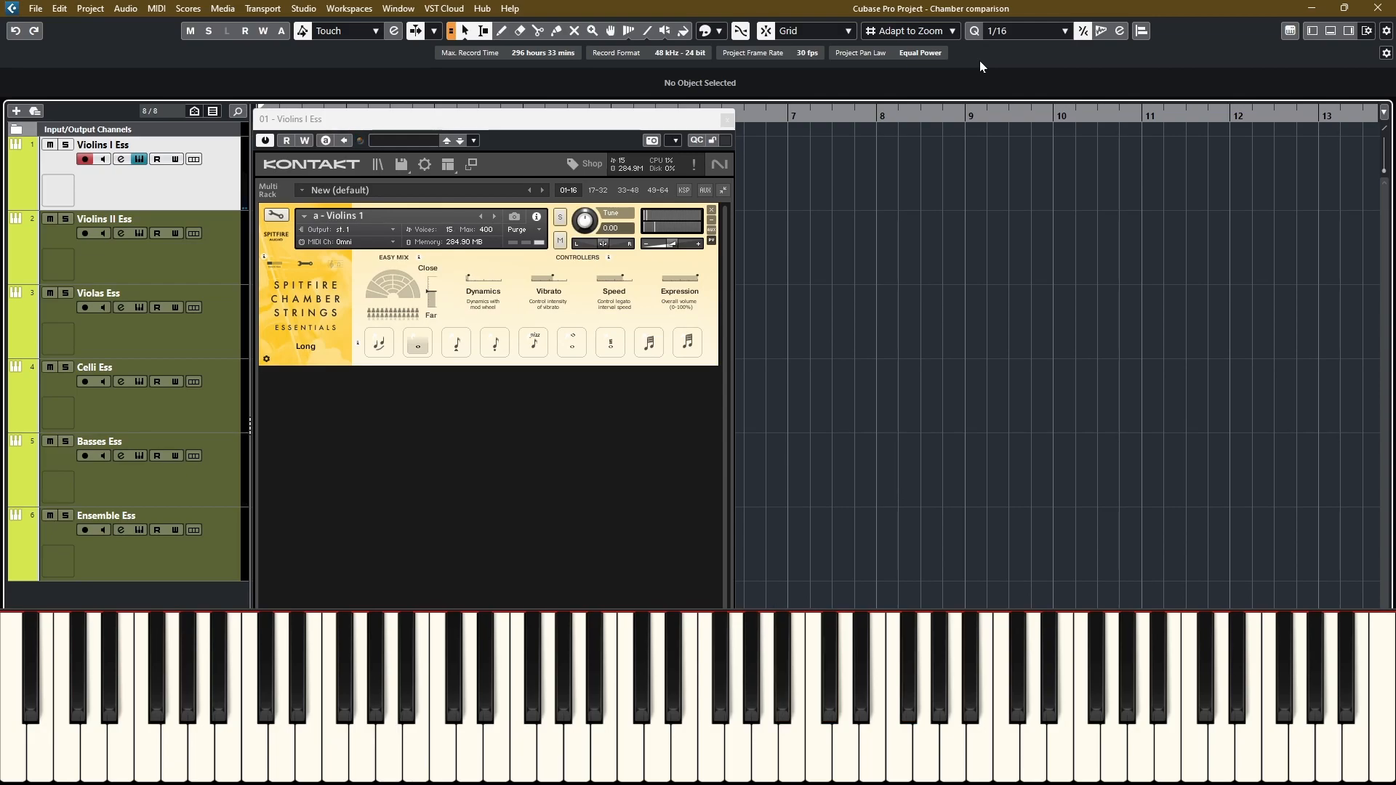
- Audition Violins I Spiccato with several notes, then switch to Staccato
left_click(455, 342)
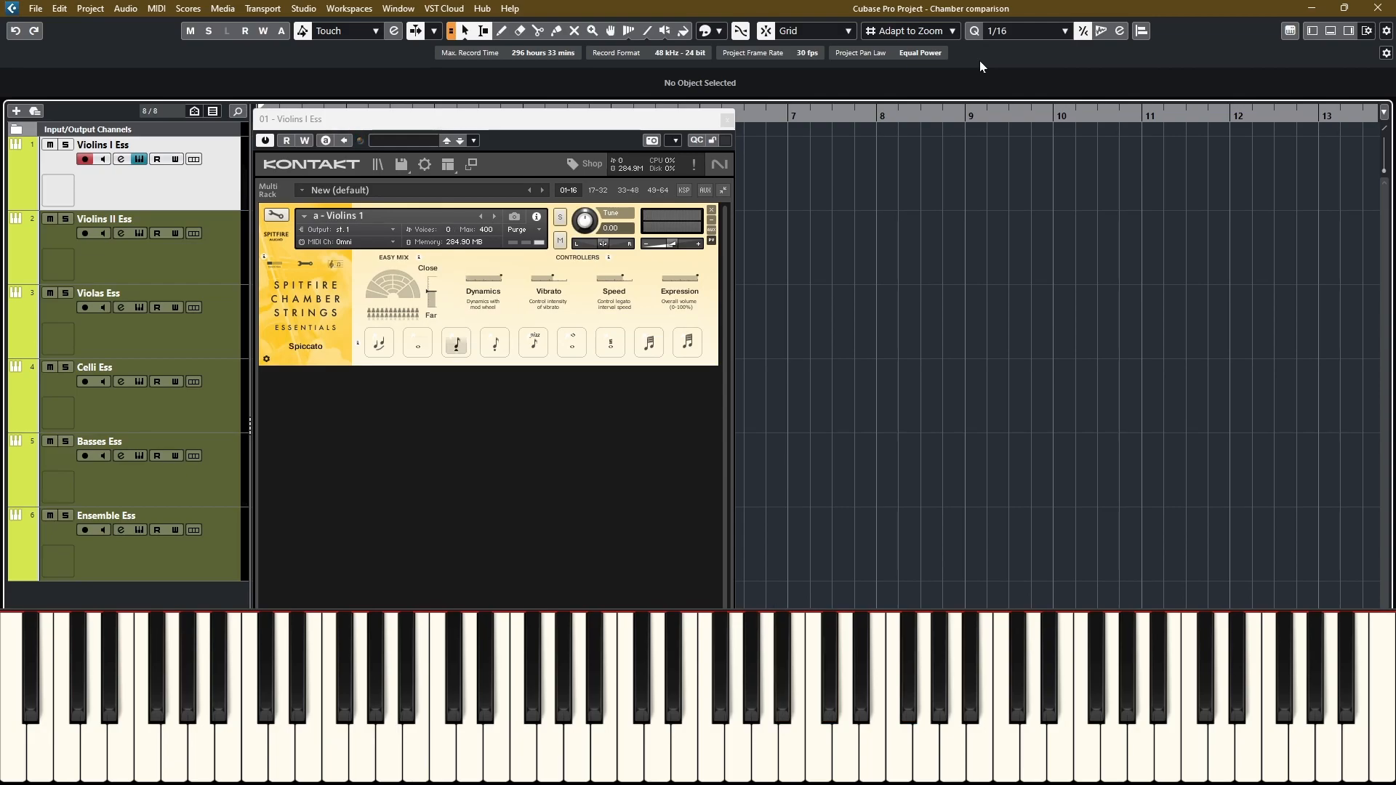
left_click(750, 712)
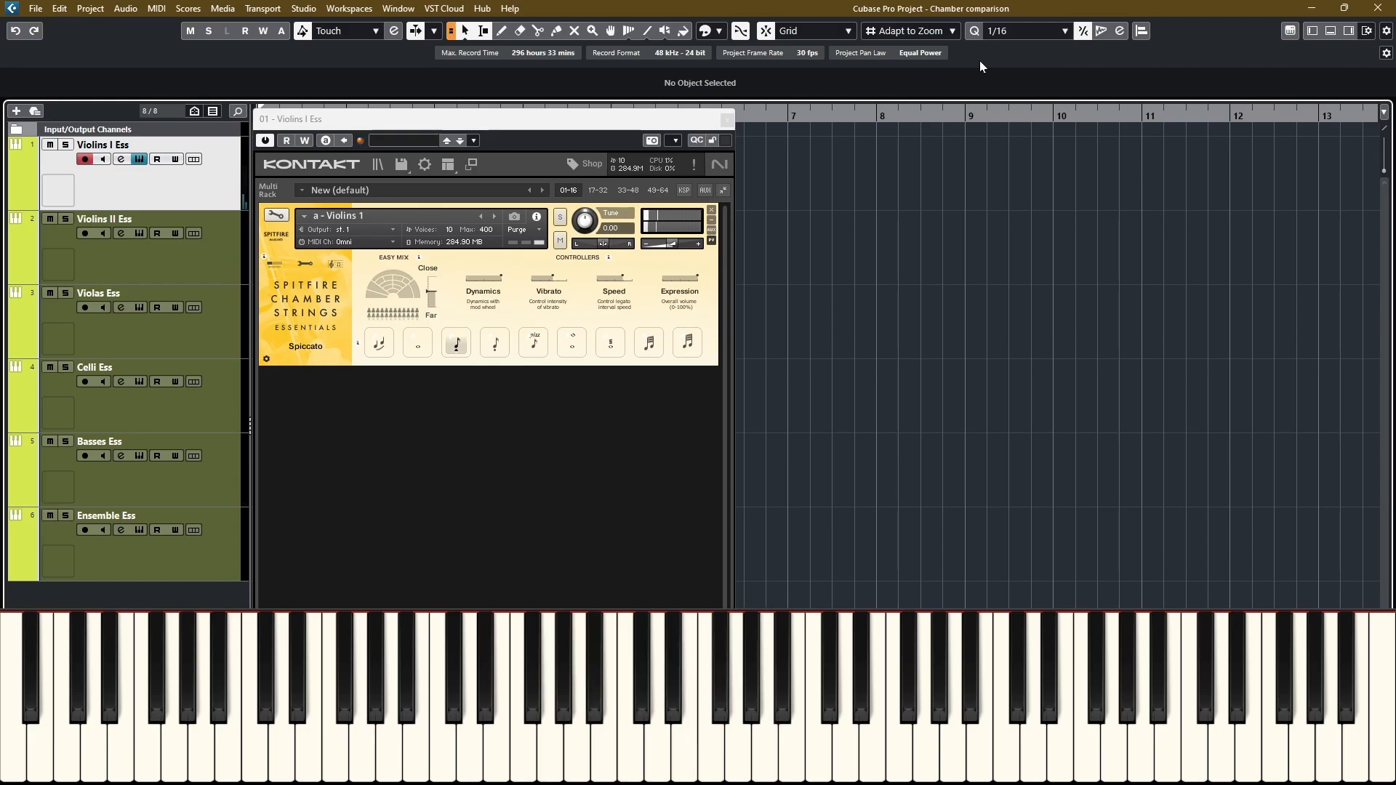
left_click(746, 703)
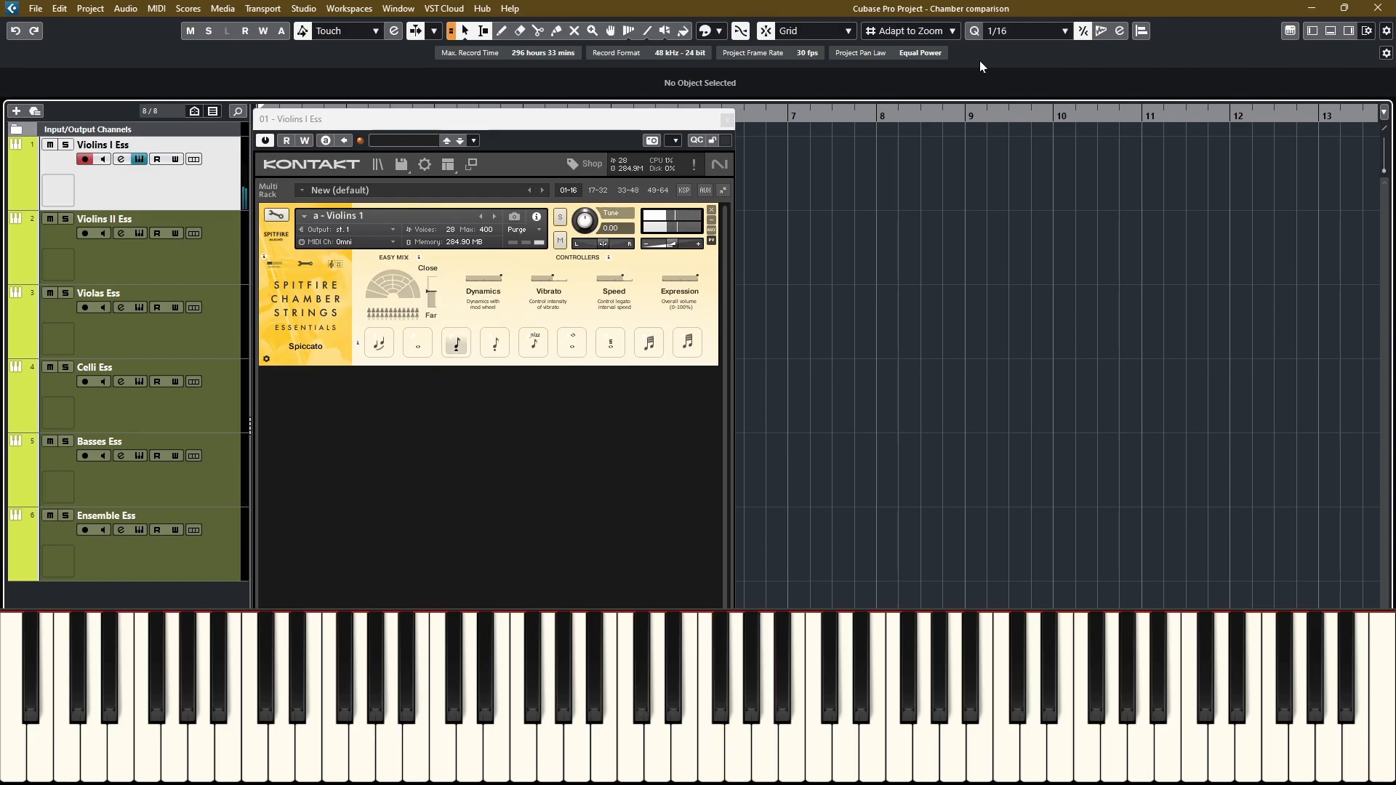
left_click(819, 694)
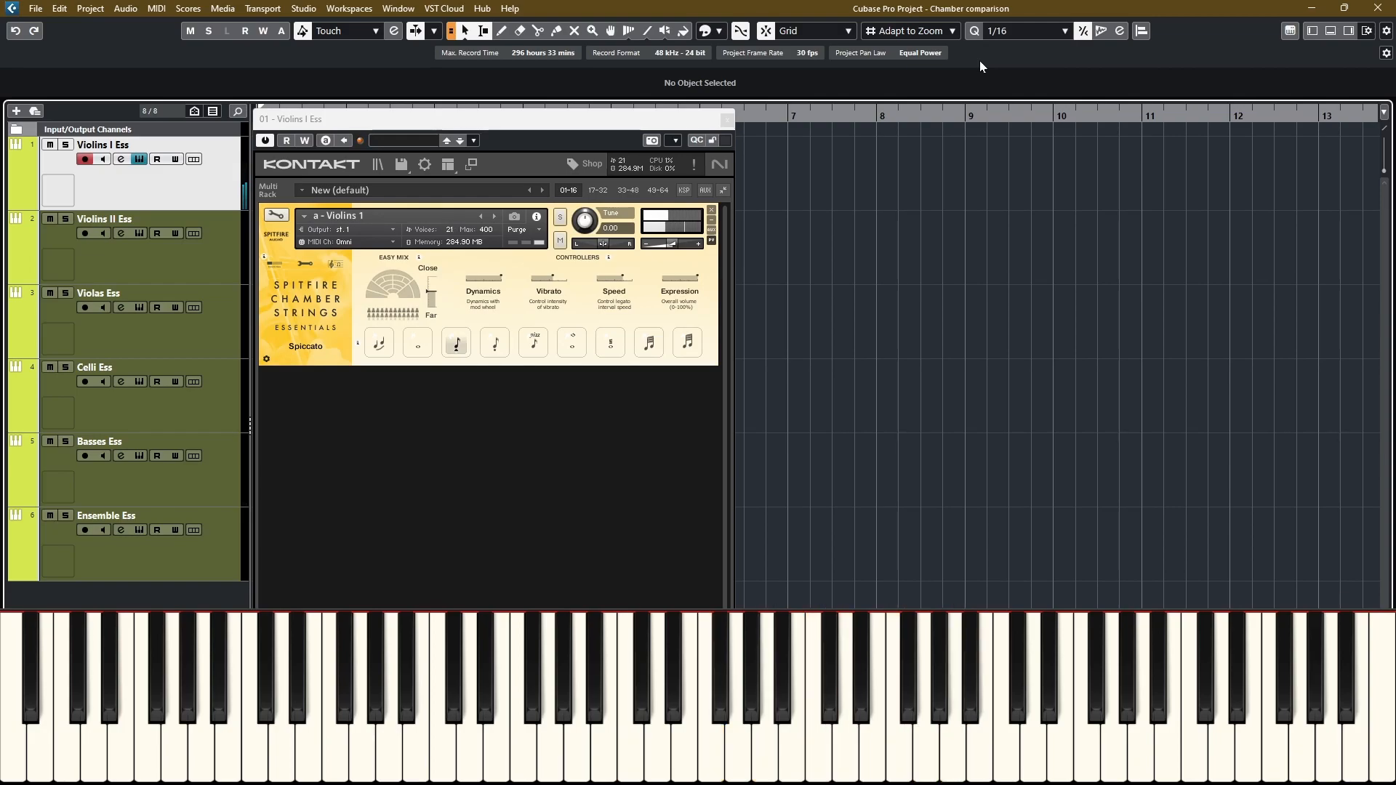
left_click(495, 344)
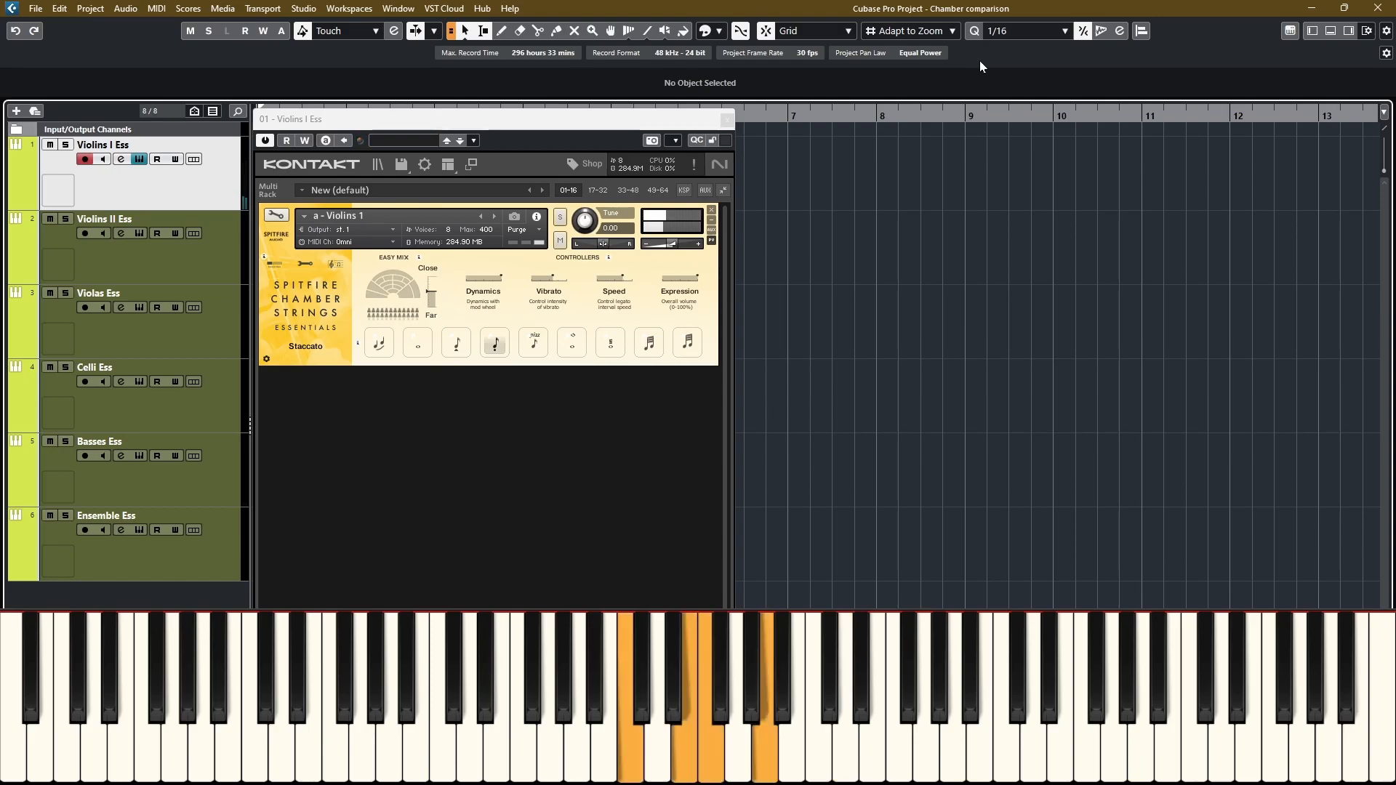
- Try Violins I Pizzicato, then switch to Long Harmonics and play a note
left_click(532, 344)
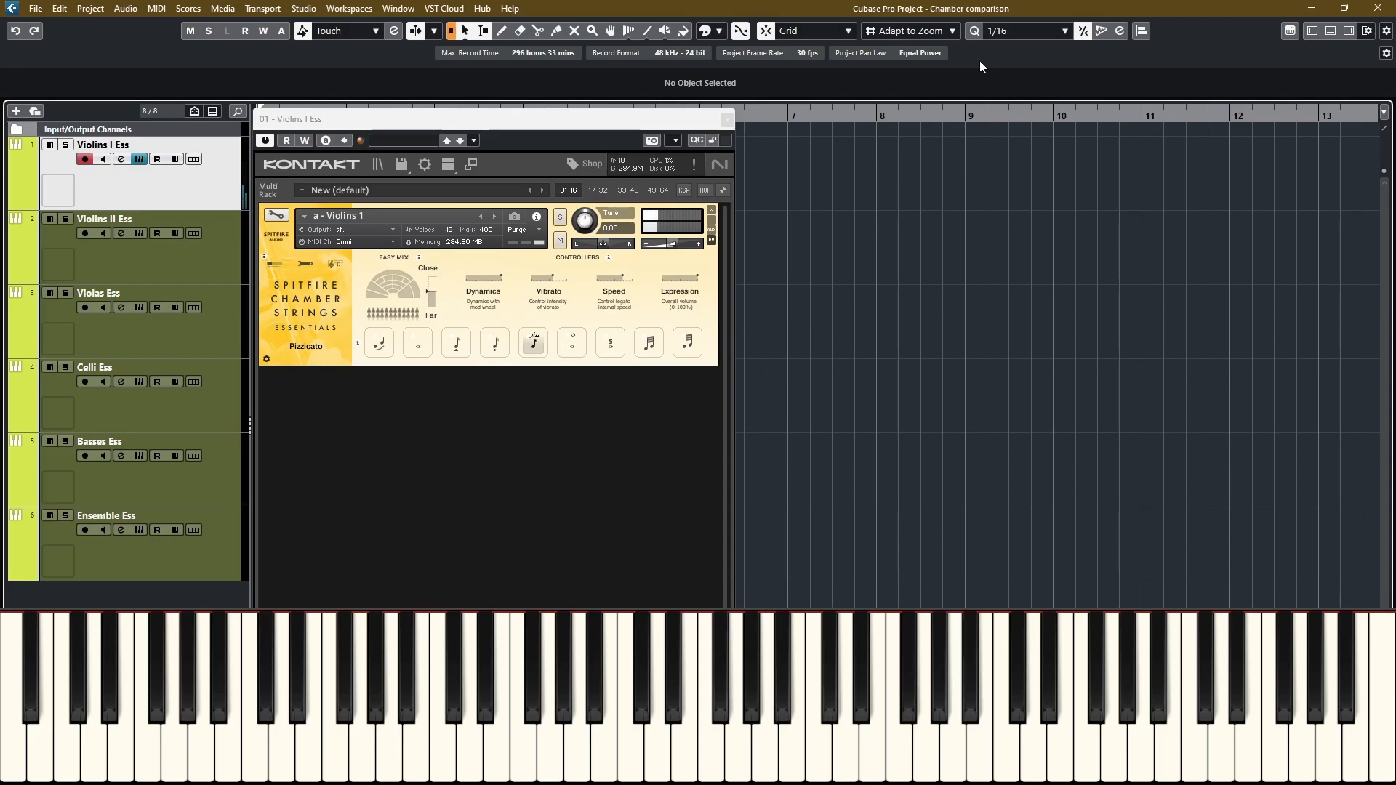
left_click(571, 342)
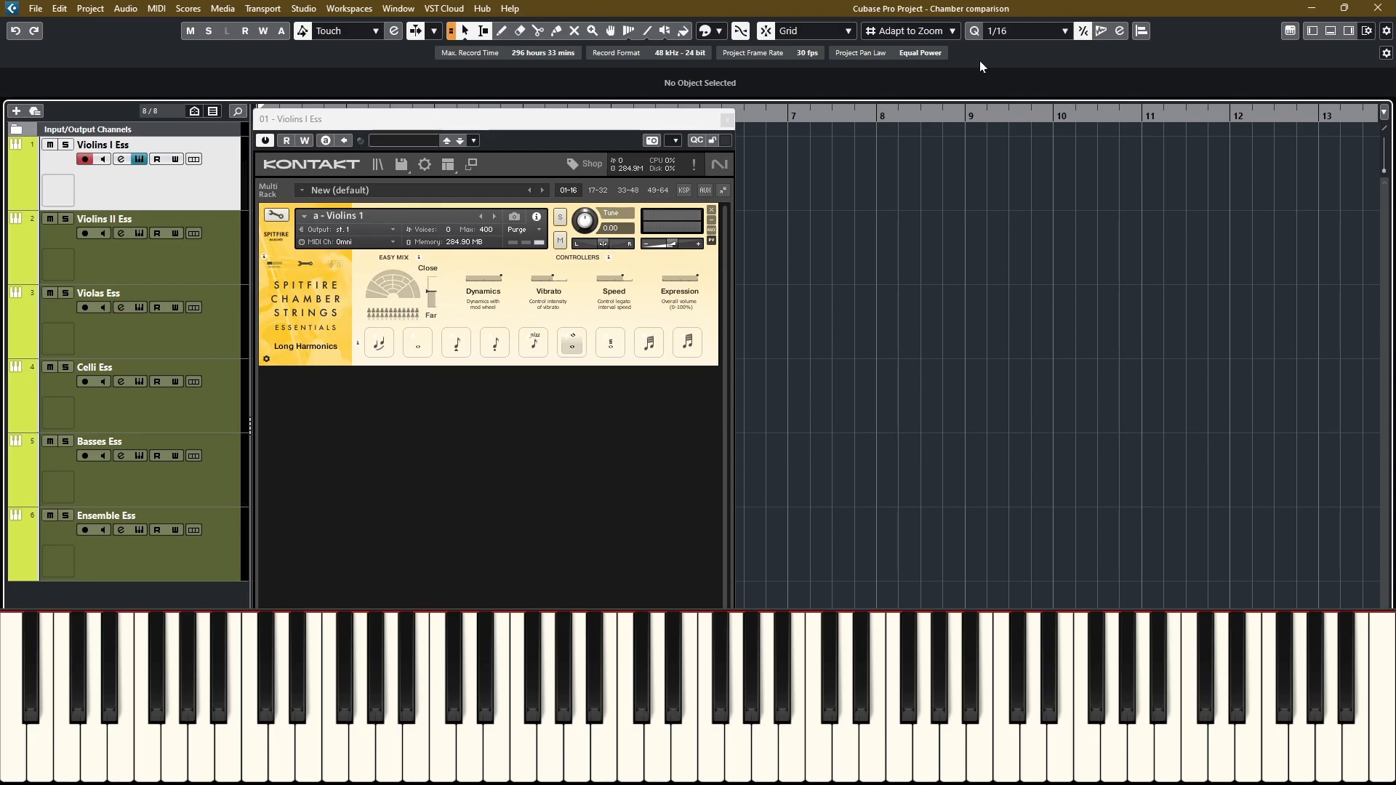
left_click(925, 713)
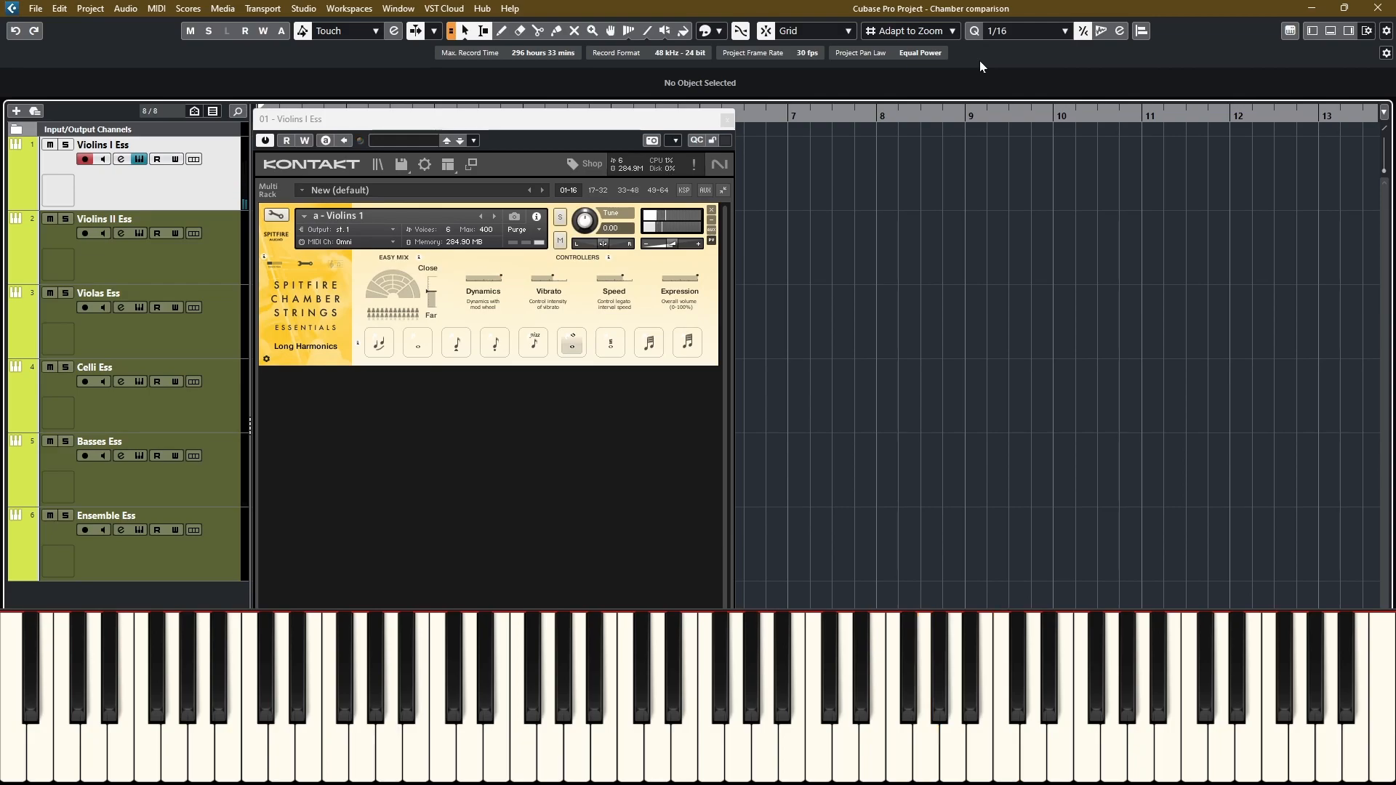
- Switch Violins I to Tremolo, then to the Trill (Minor 2nd) articulation
left_click(610, 342)
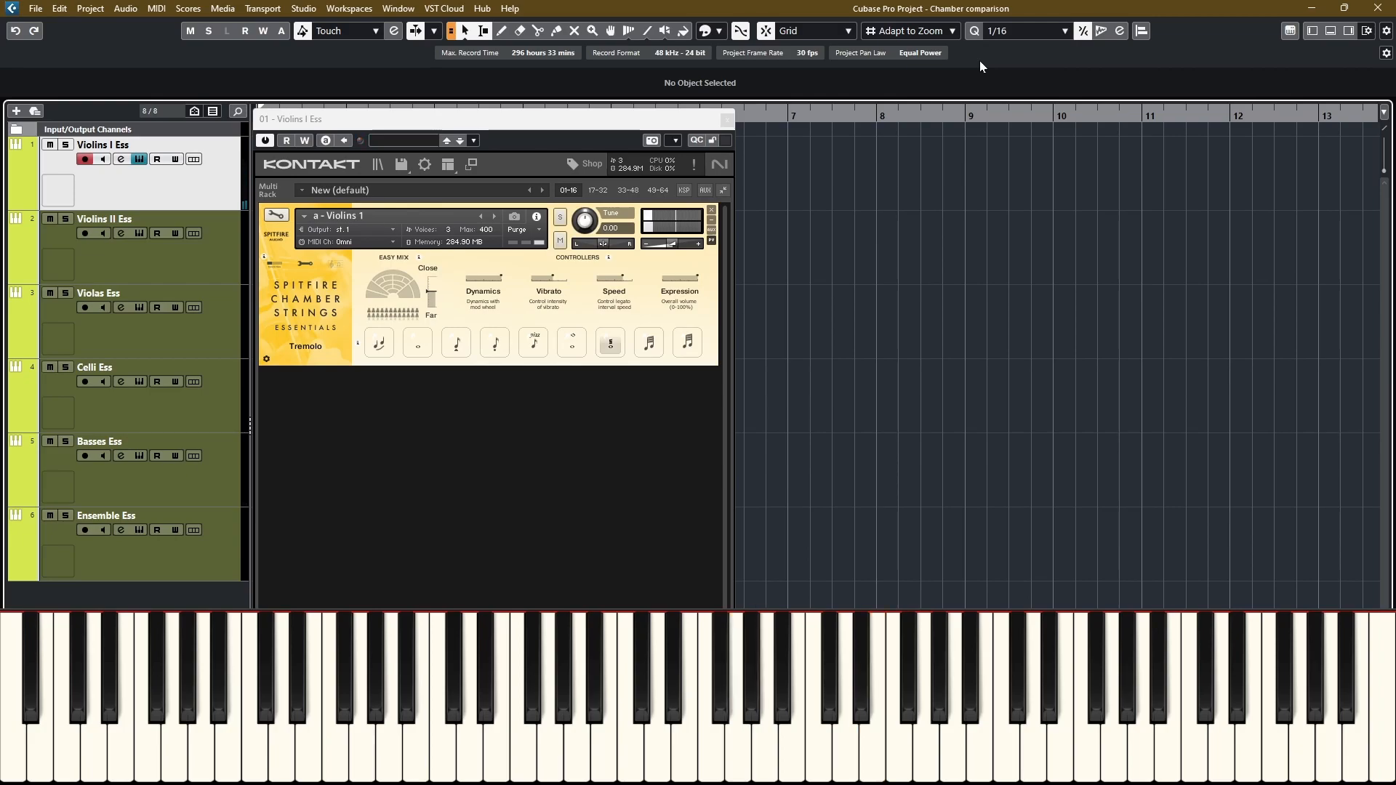
left_click(648, 342)
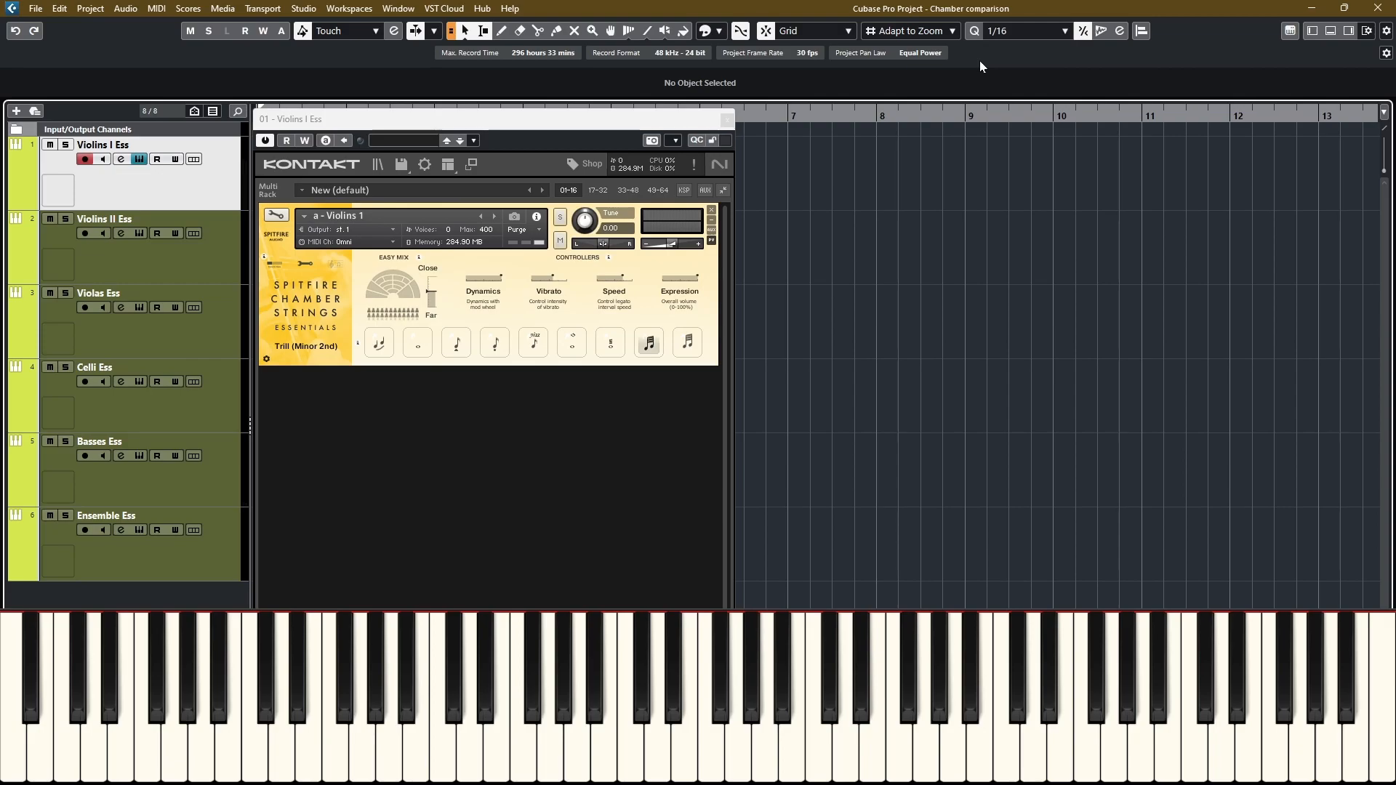
- Play one more note, then close the Violins I Ess Kontakt window
left_click(925, 712)
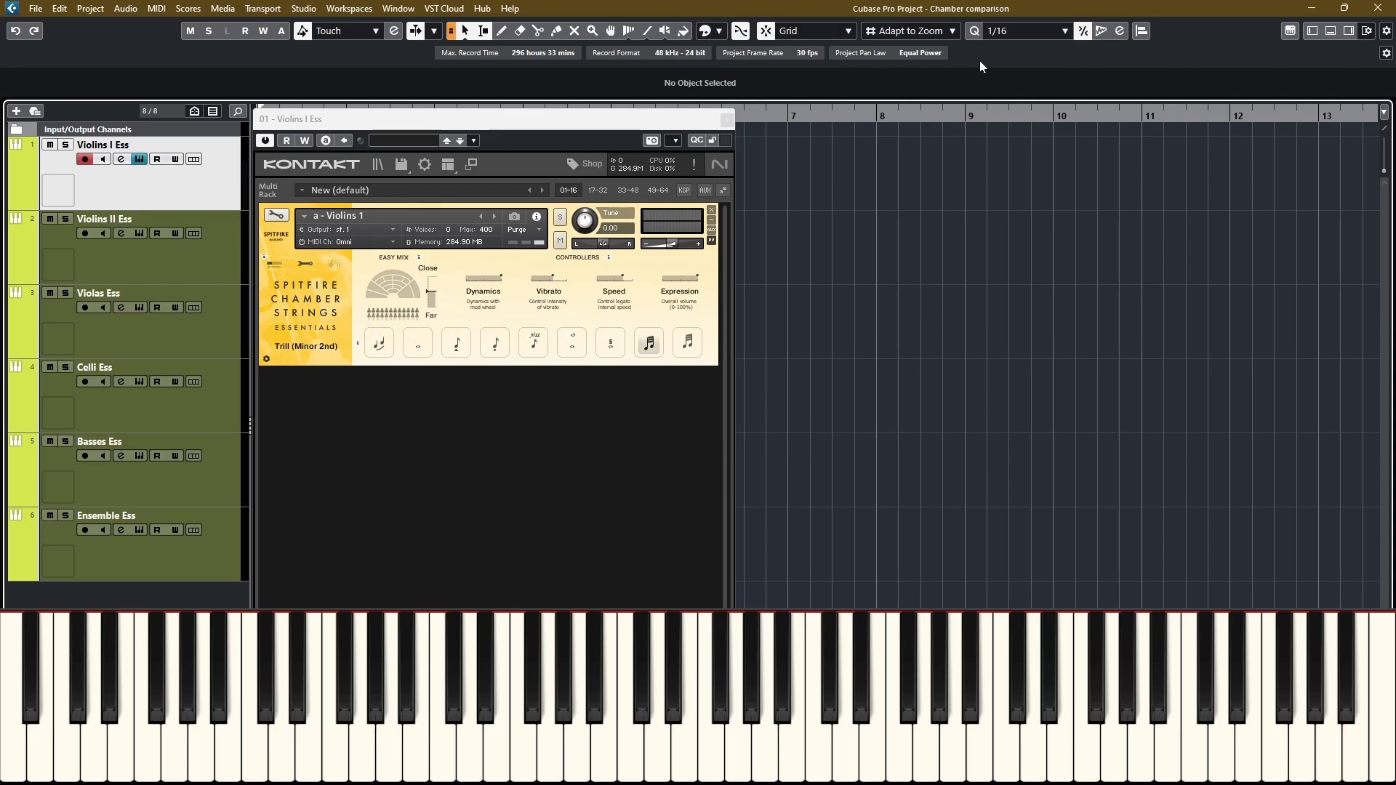
left_click(825, 650)
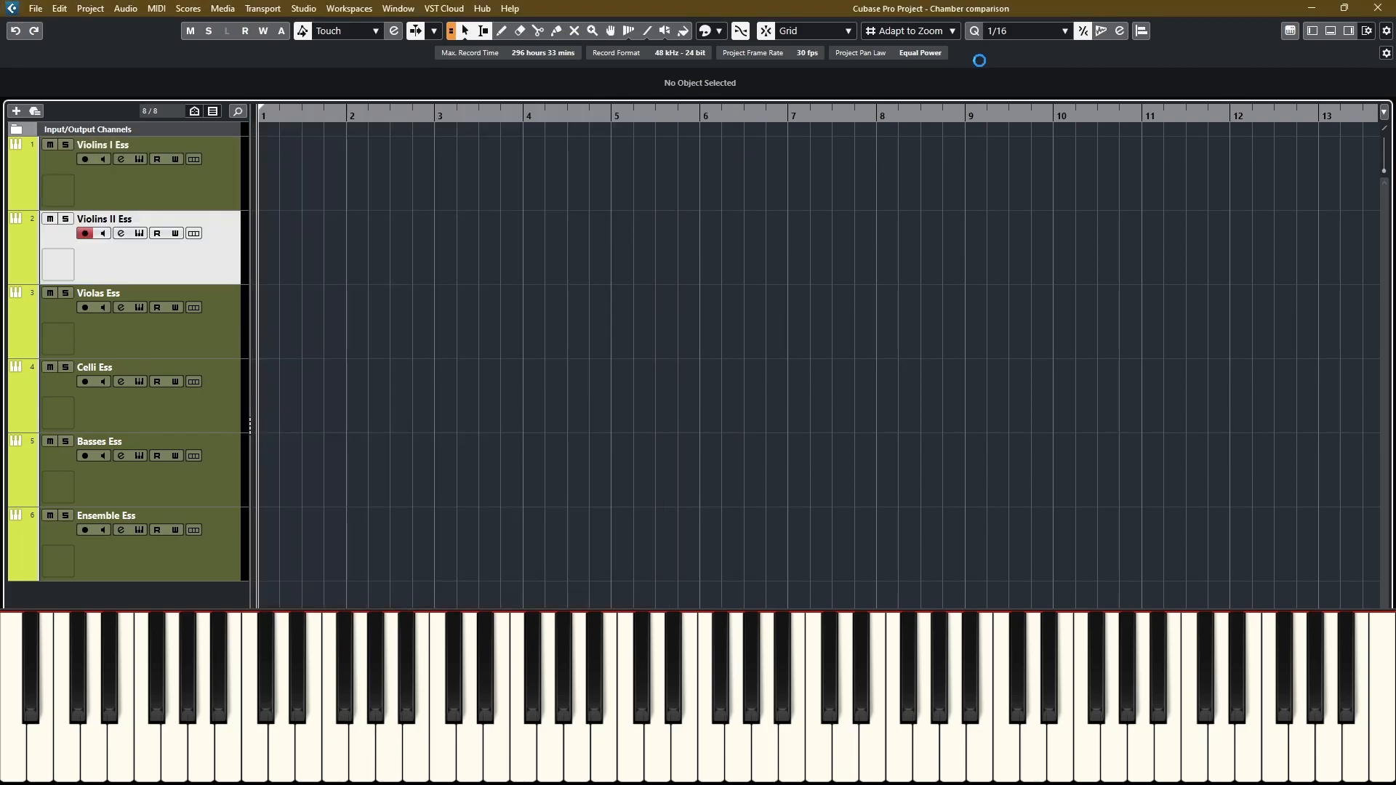
- Open Kontakt on Violins II Ess and play two notes of the Essentials Legato patch
left_click(120, 234)
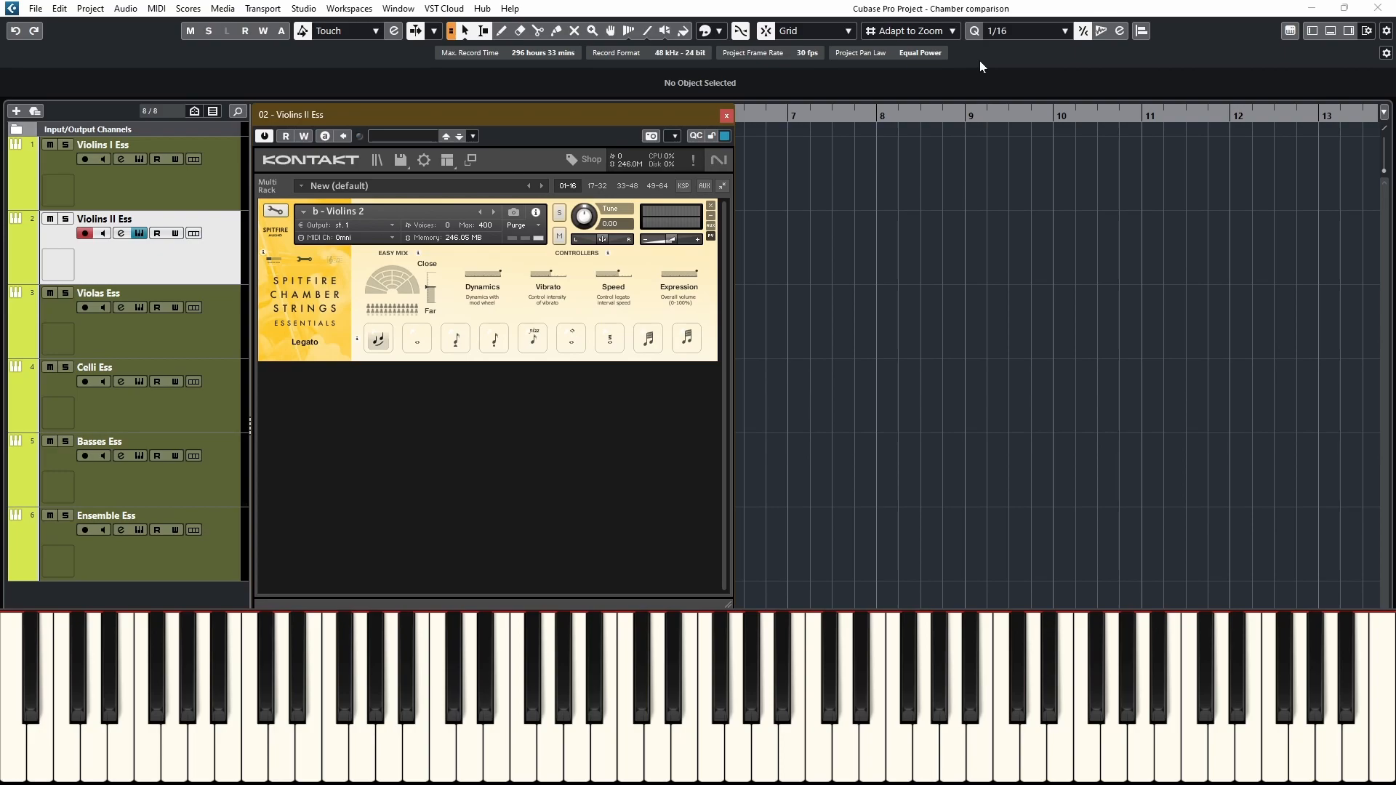
left_click(735, 694)
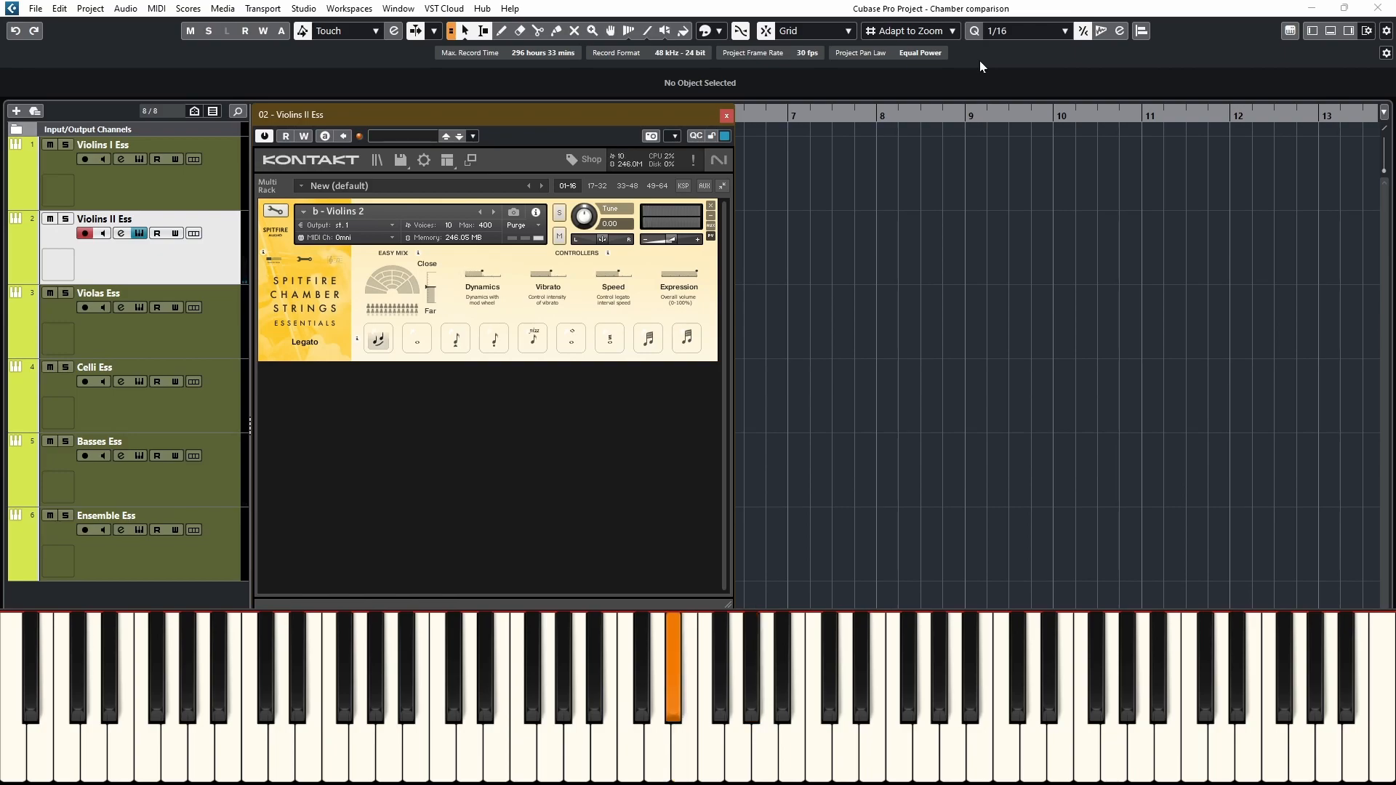
left_click(734, 677)
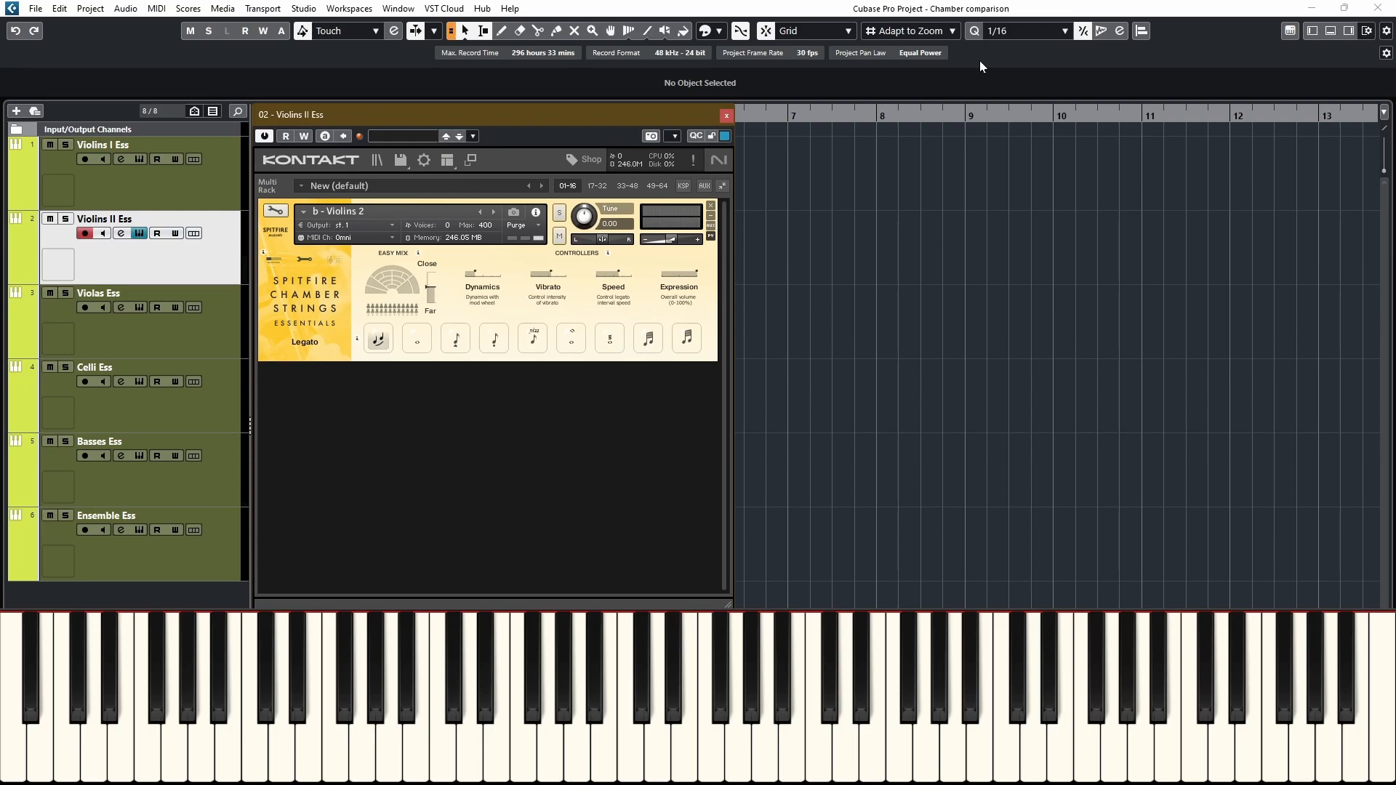
- Switch Violins II Ess to Spiccato, then bring up the Violas Ess Kontakt instrument on Legato
left_click(455, 338)
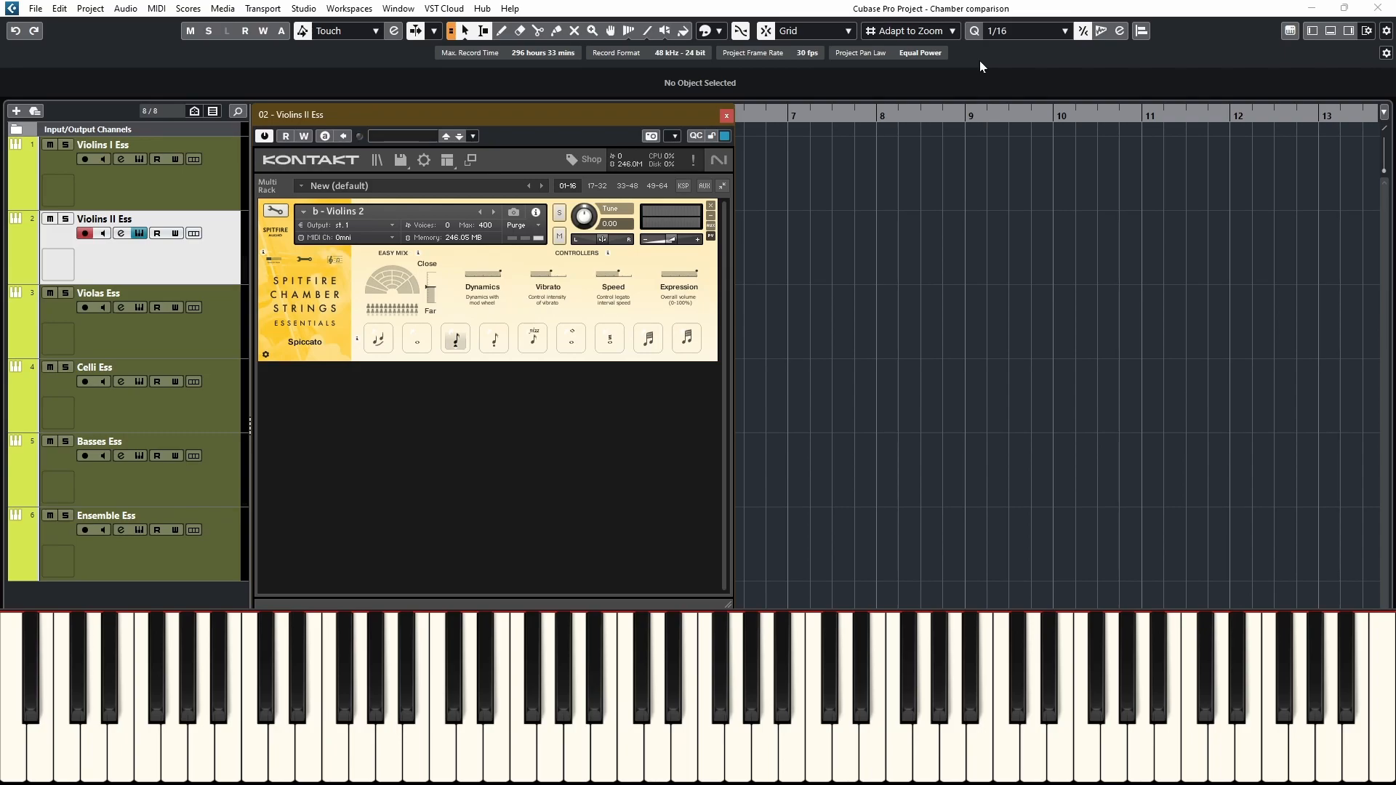
left_click(493, 338)
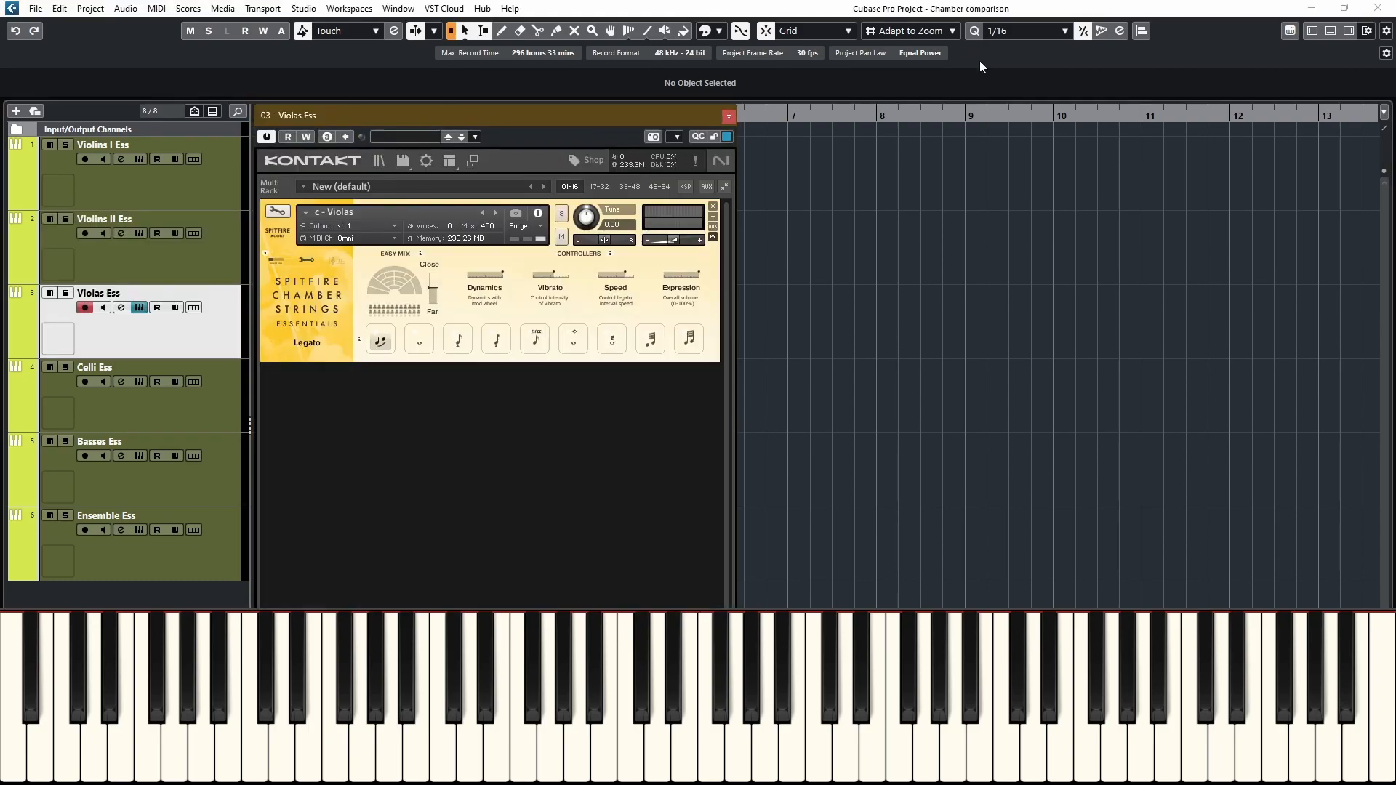
- Play the Violas Ess Legato patch, close its Kontakt window, and select the Celli Ess track
left_click(497, 694)
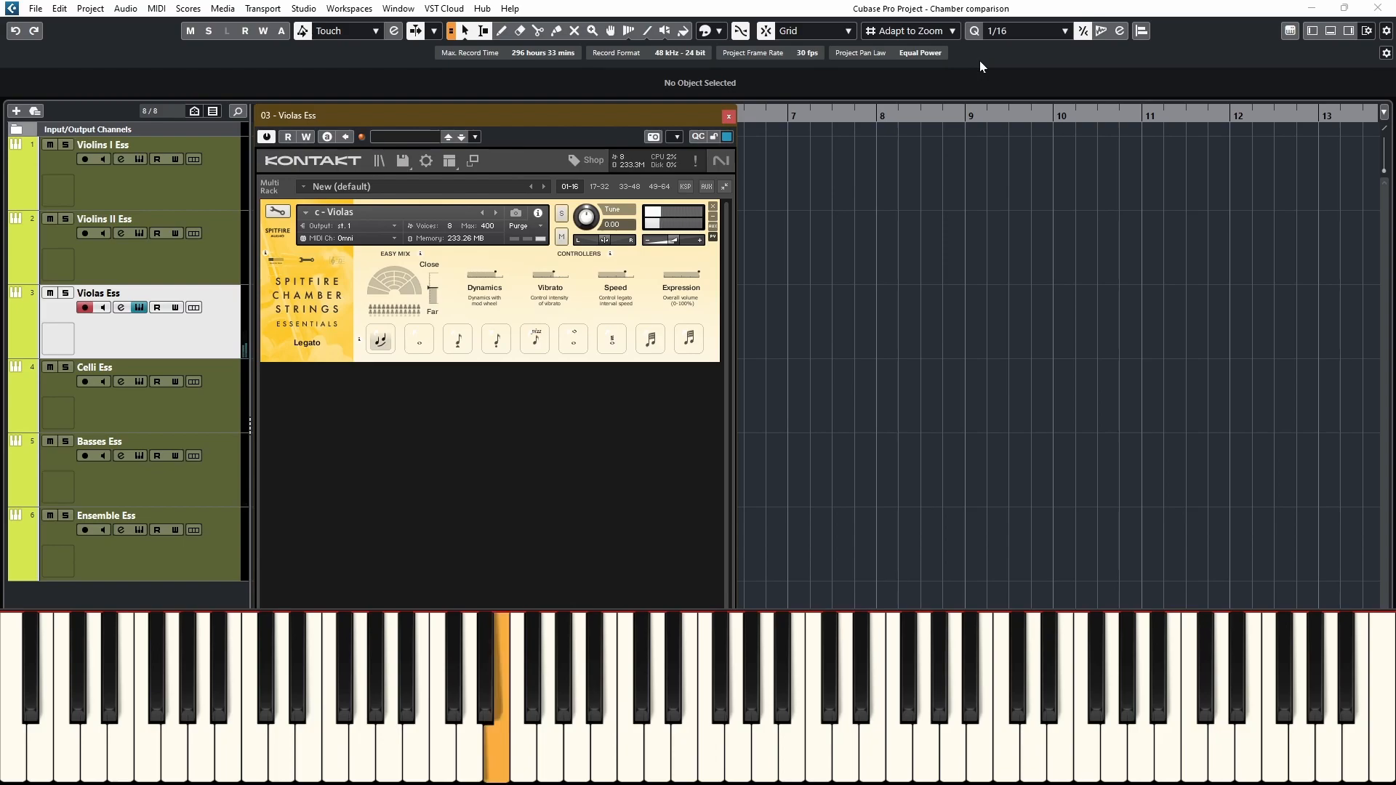
left_click(672, 677)
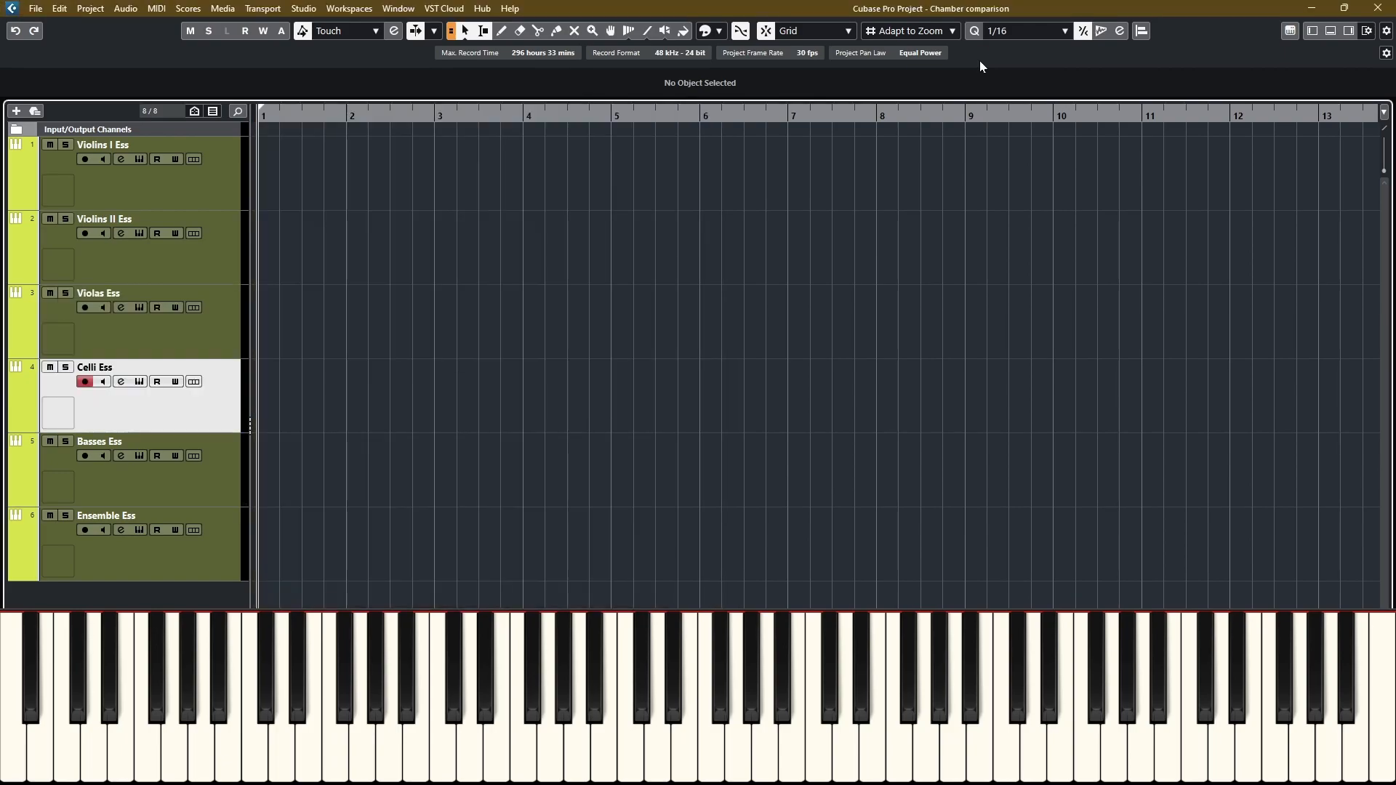
- Open Celli Ess in Kontakt and play notes on its Essentials Legato patch
left_click(120, 381)
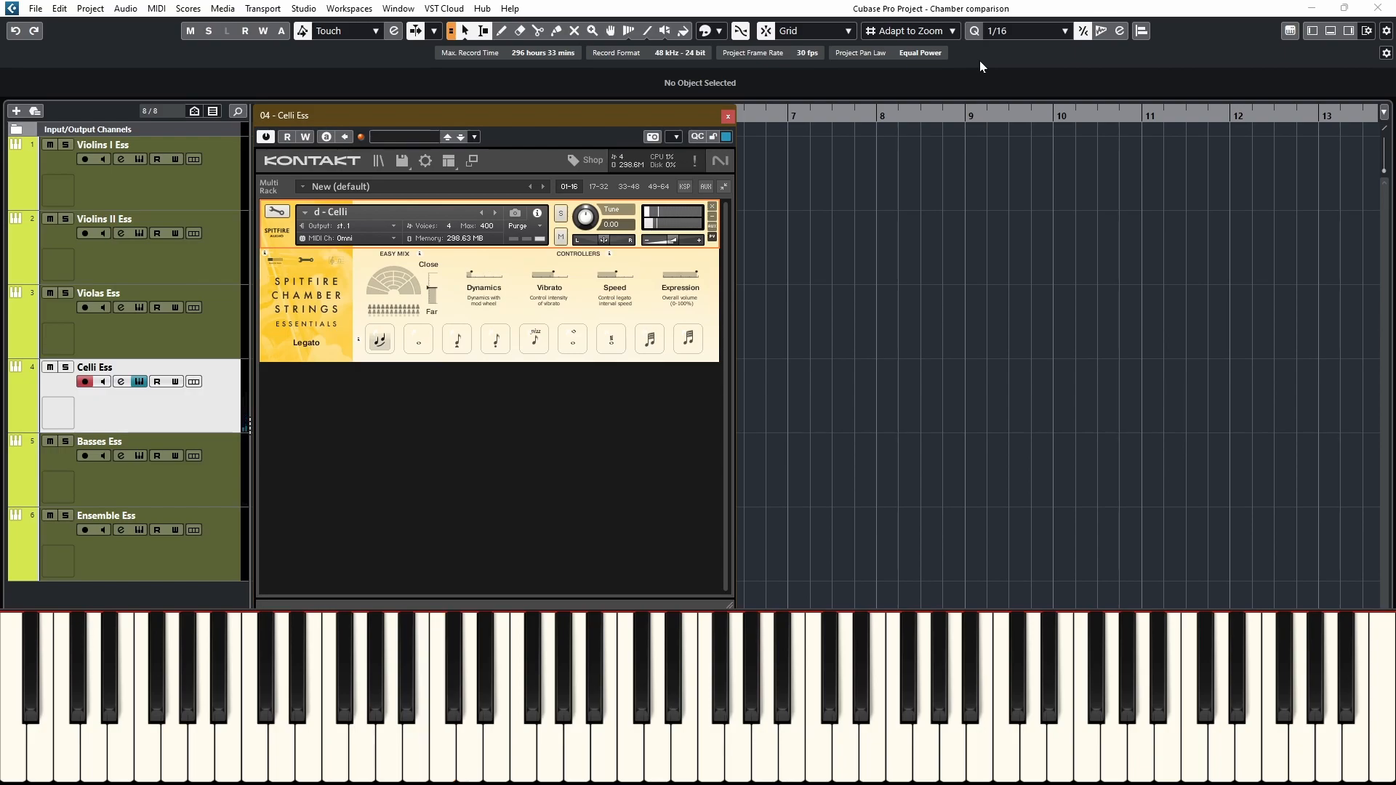
left_click(440, 694)
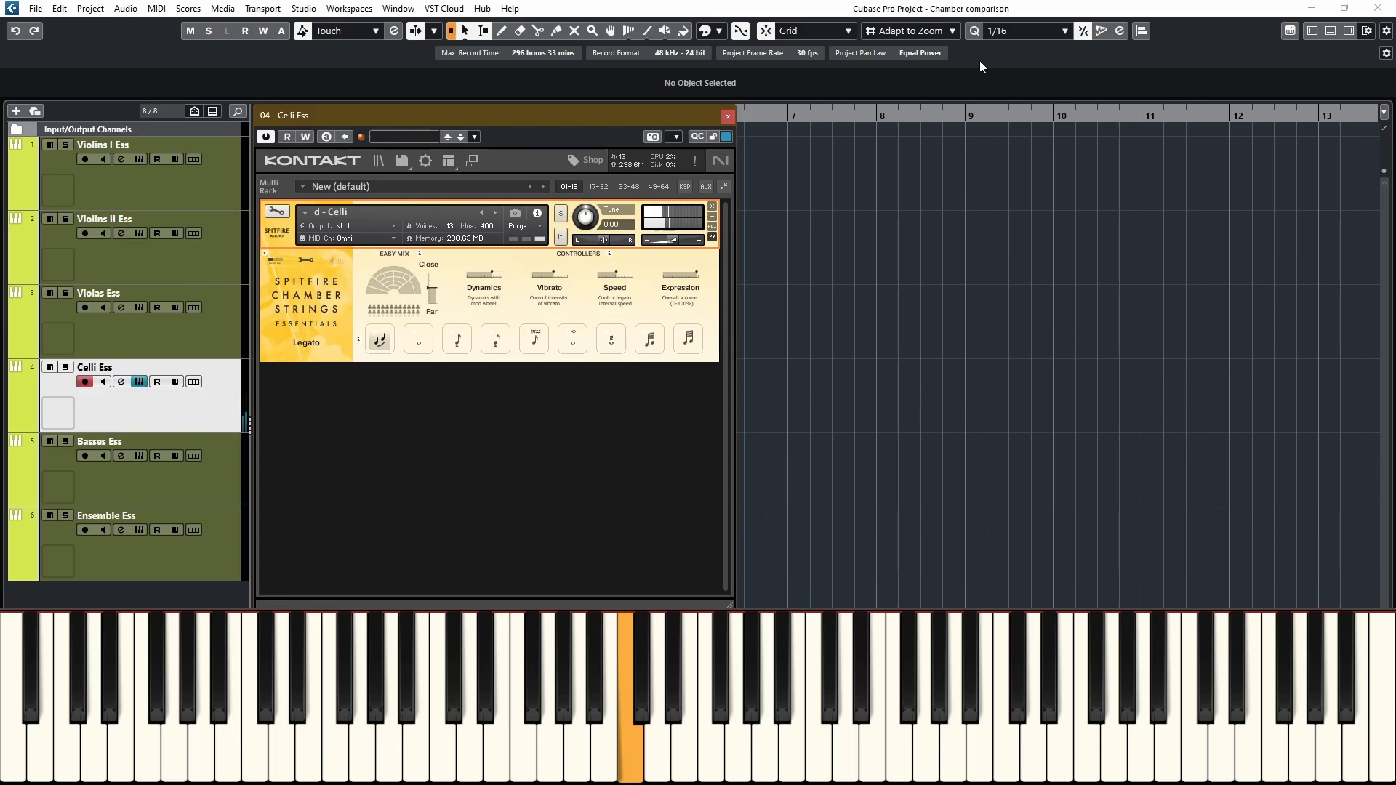
left_click(594, 667)
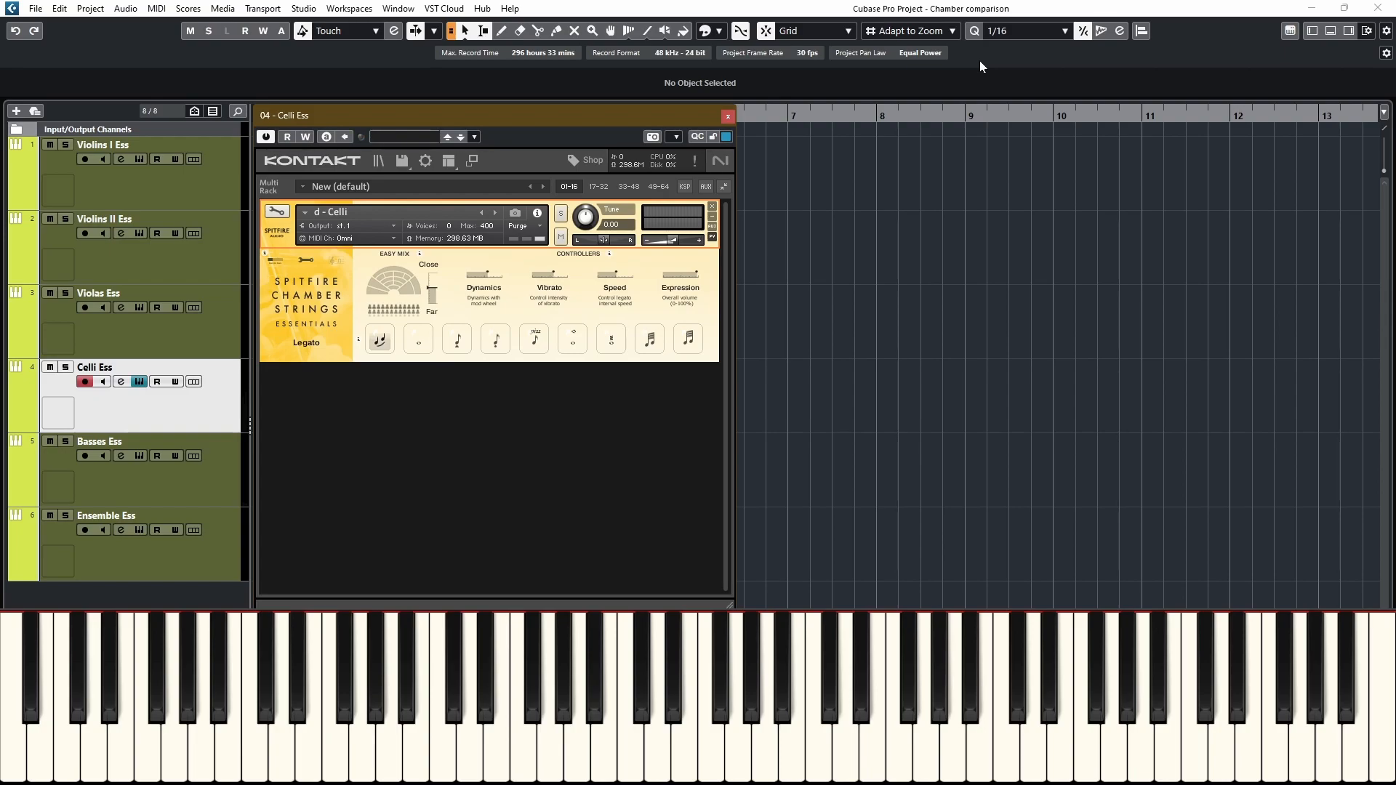
left_click(625, 702)
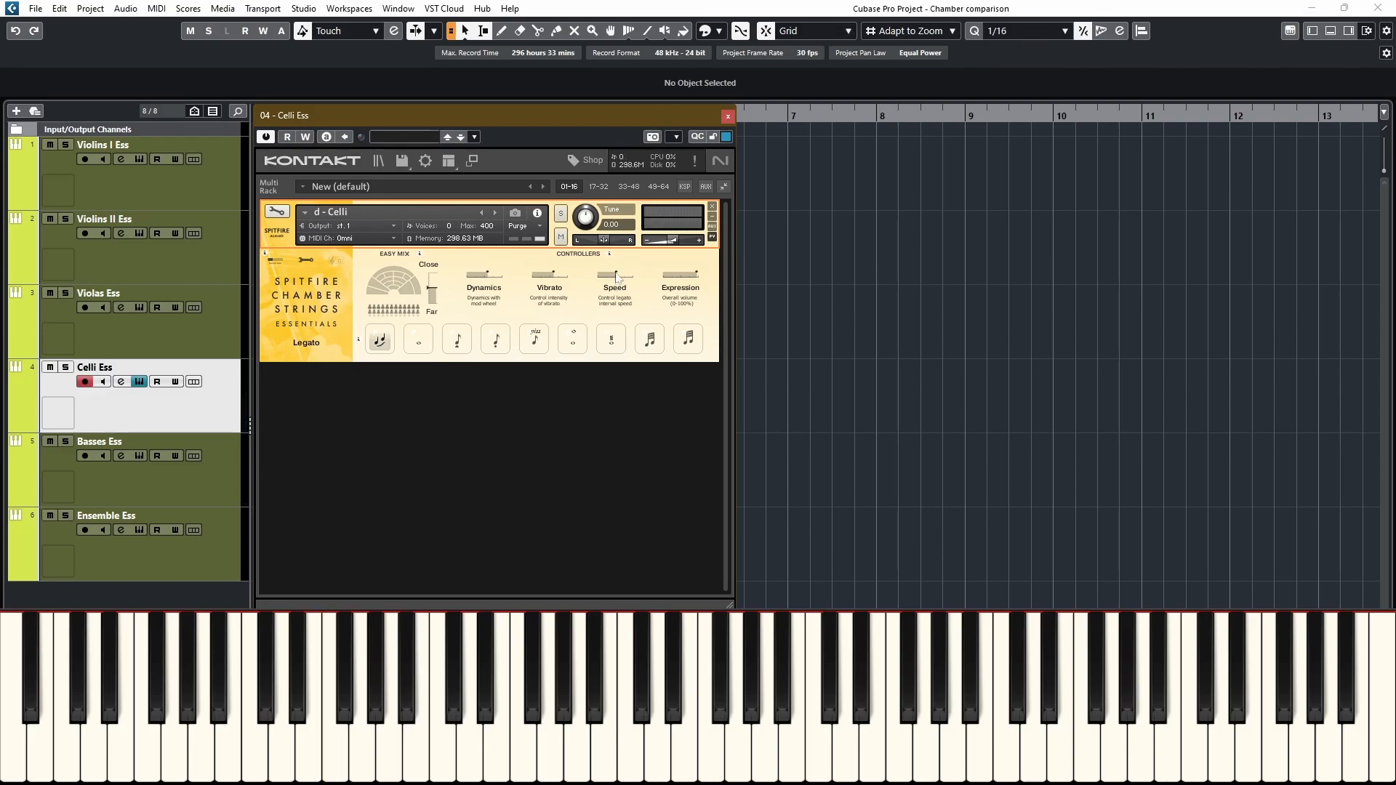
left_click(625, 694)
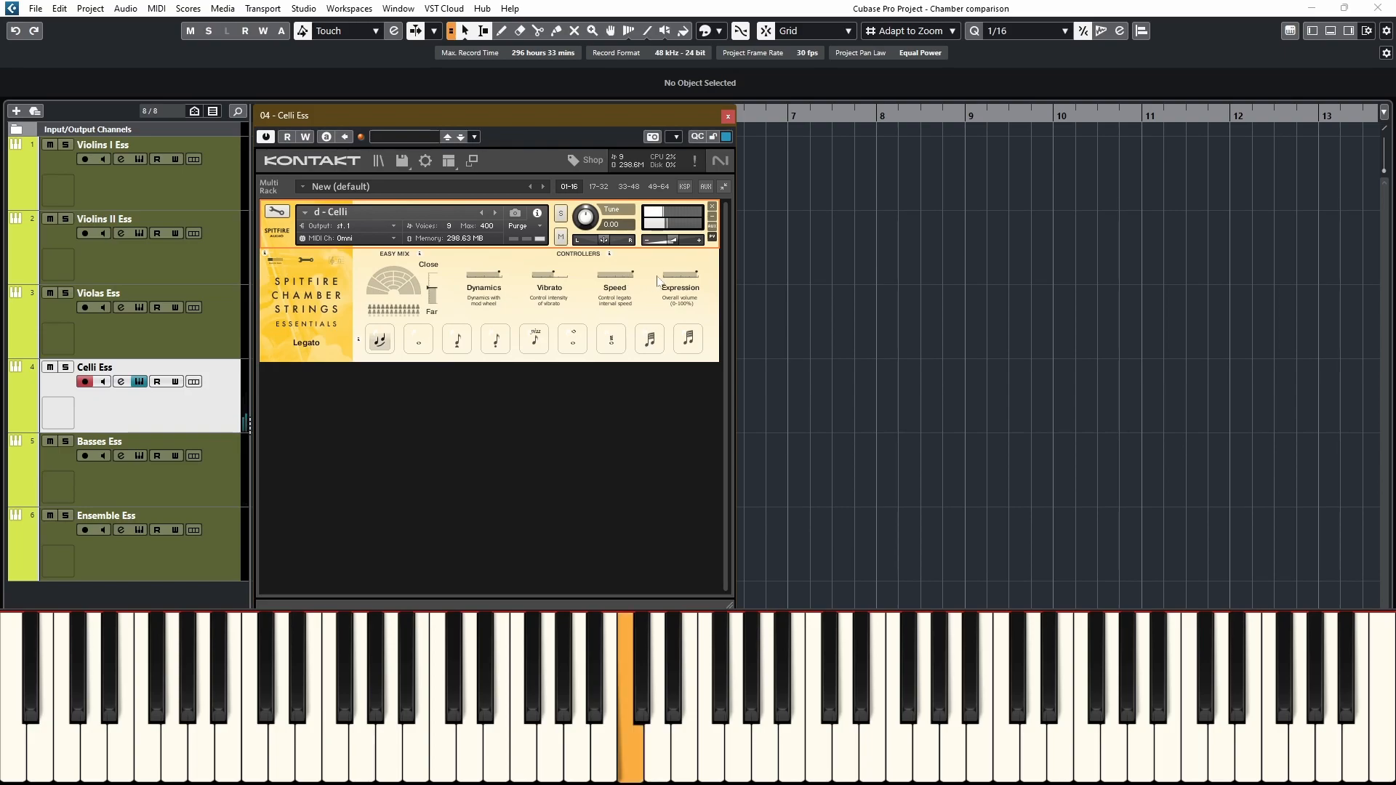
left_click(532, 677)
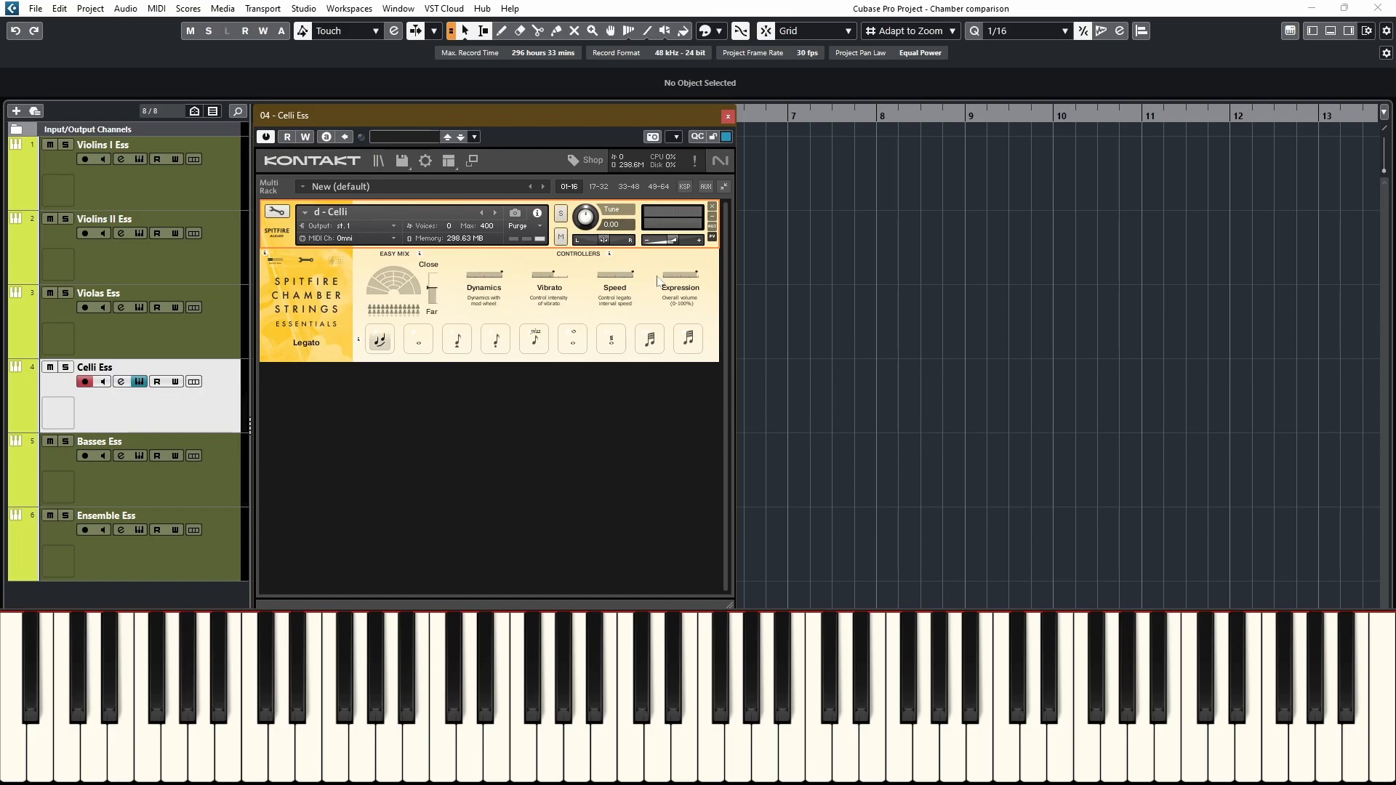
left_click(99, 441)
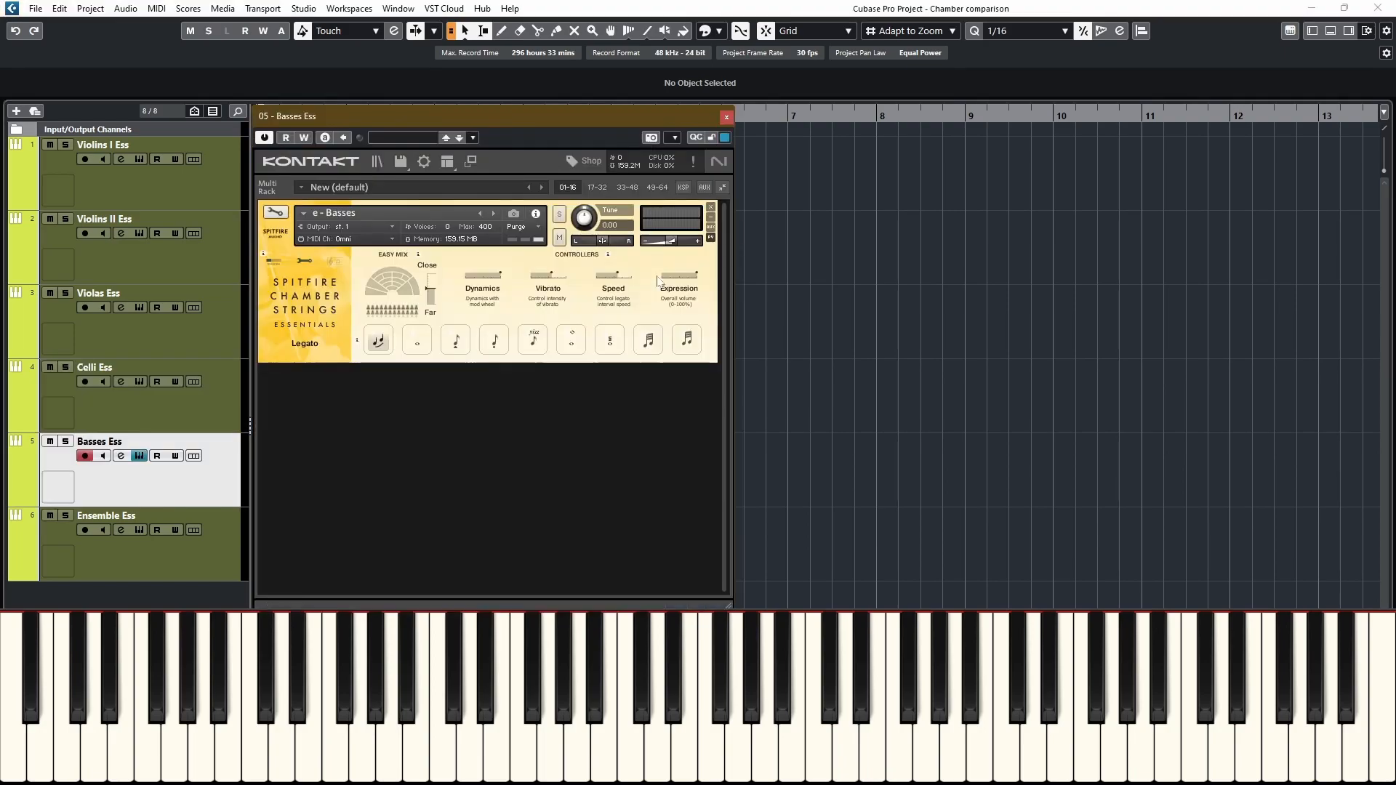
- Play the Basses Ess Legato patch, then open Ensemble Ess in Kontakt on its Long patch
left_click(297, 677)
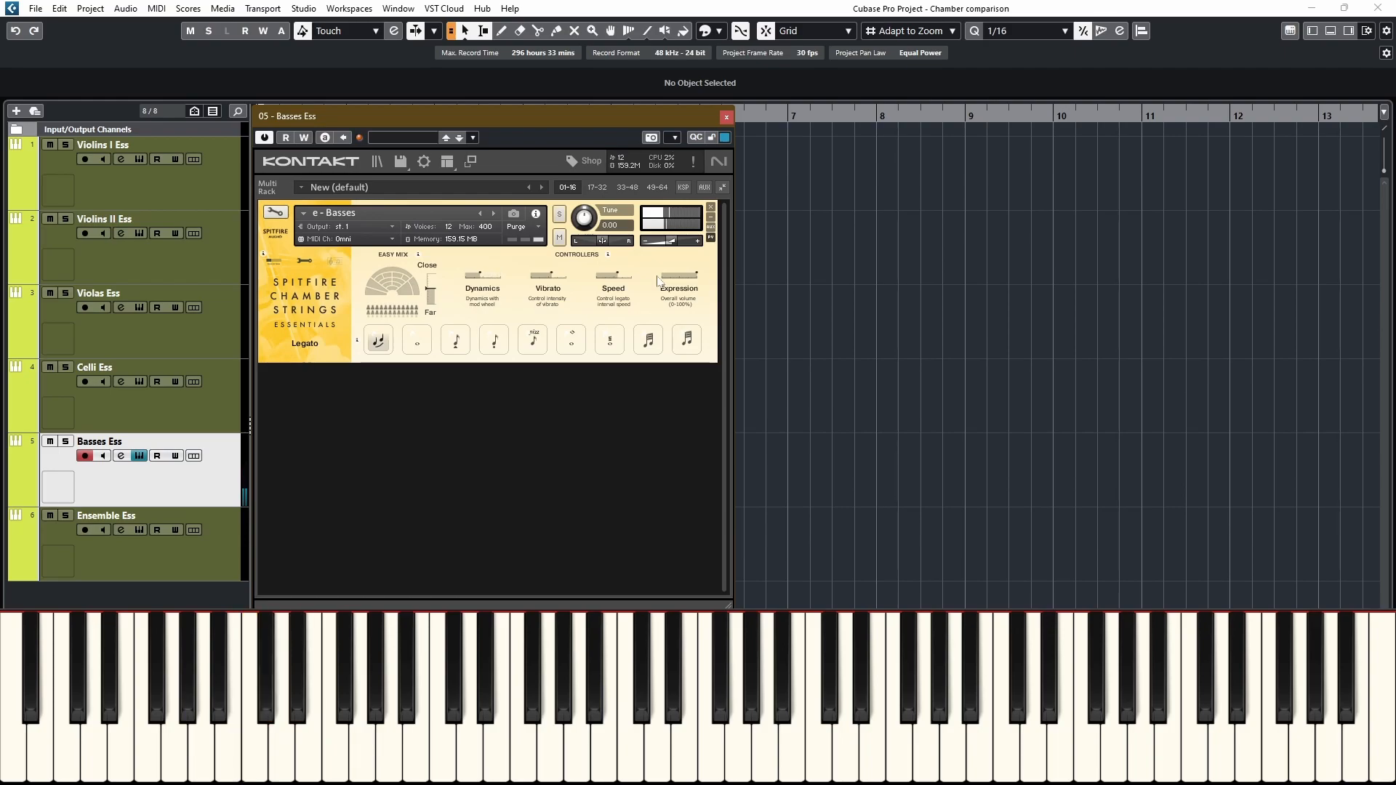
left_click(186, 677)
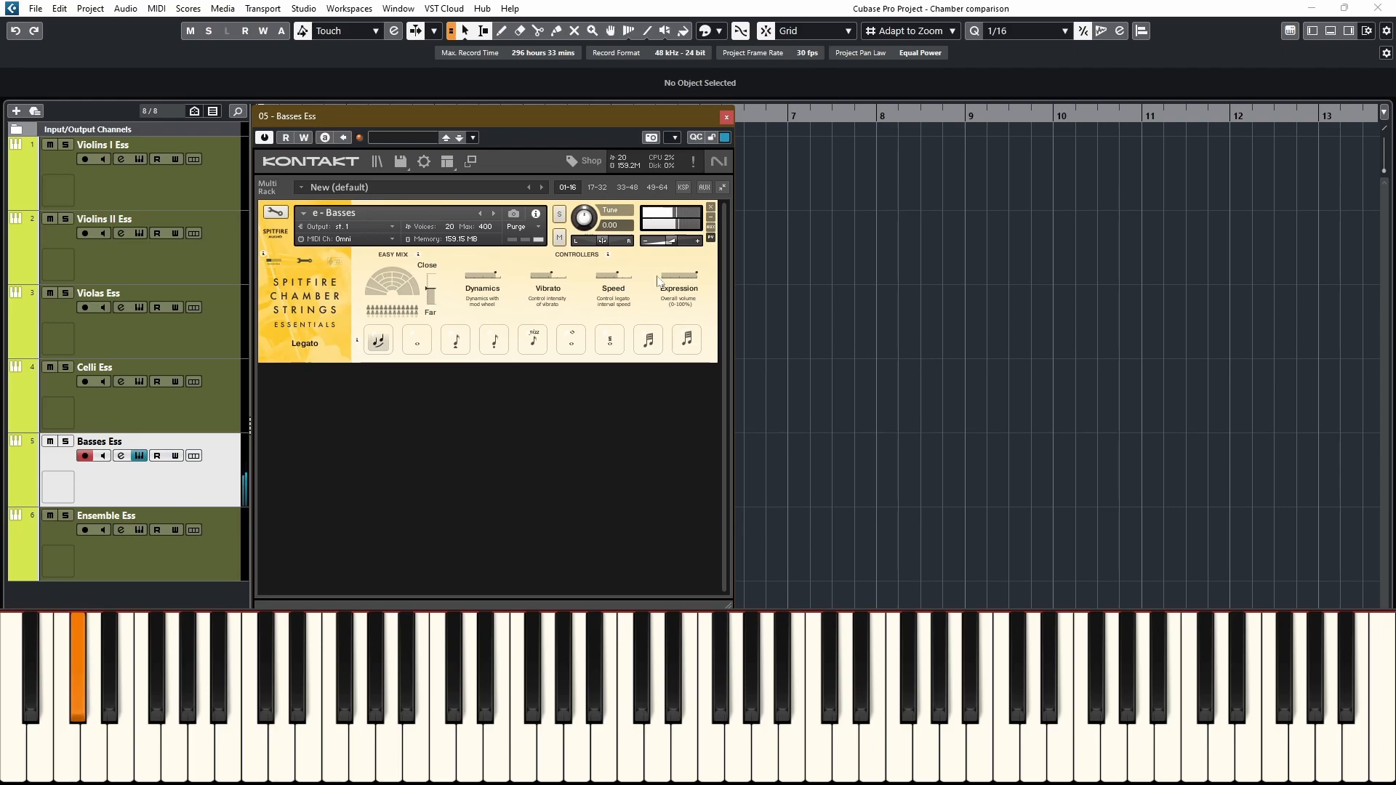
left_click(111, 677)
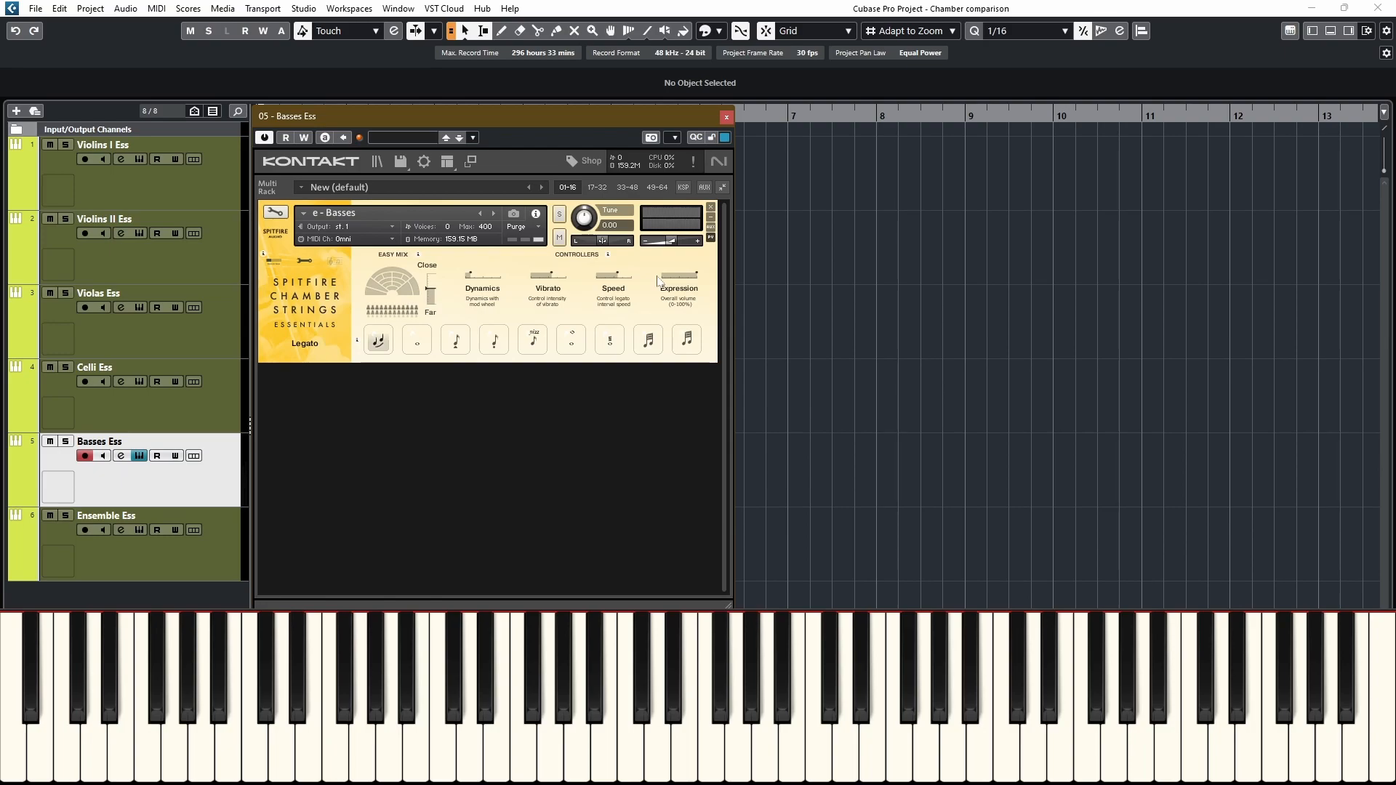
left_click(727, 116)
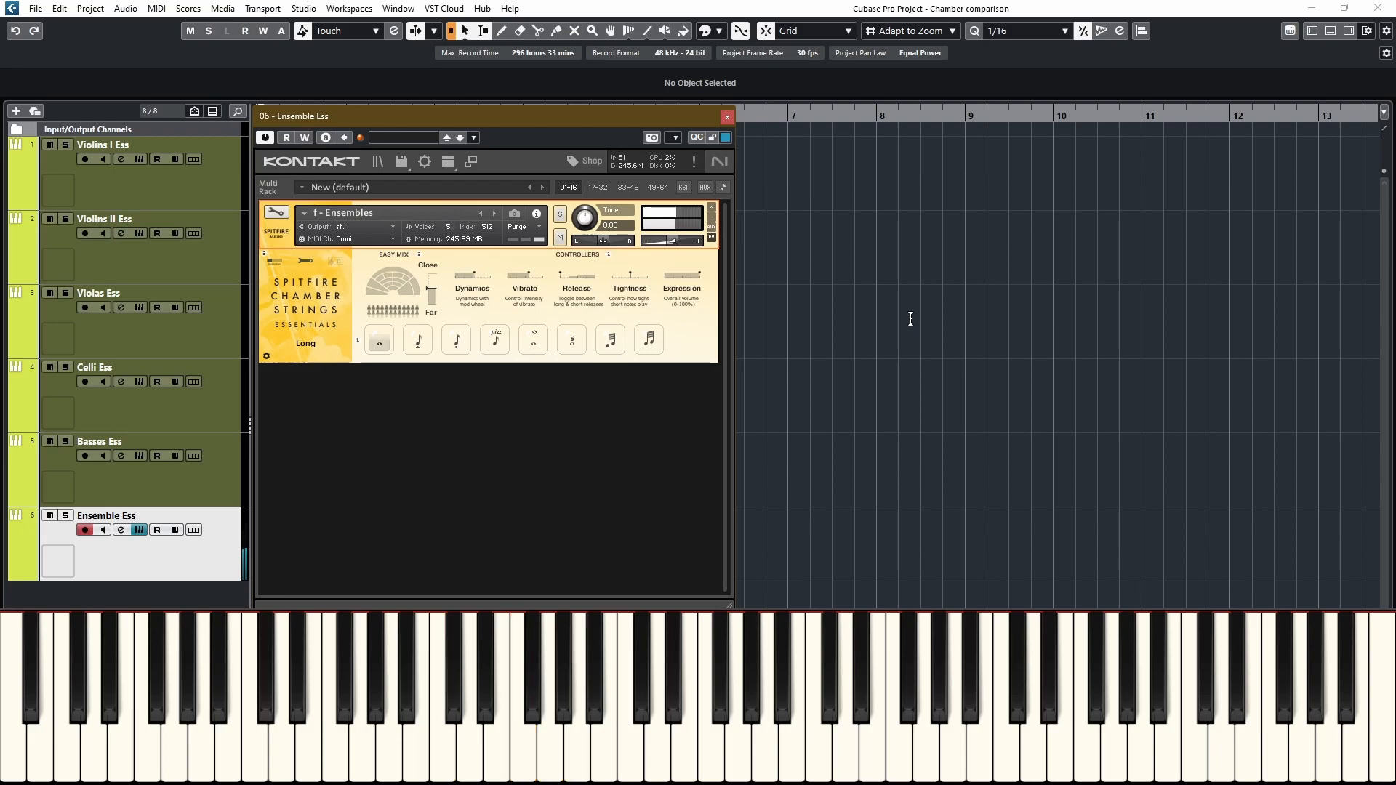
- Play Ensemble Ess through Spiccato, Staccato and Pizzicato, ending on Long Harmonics
left_click(392, 712)
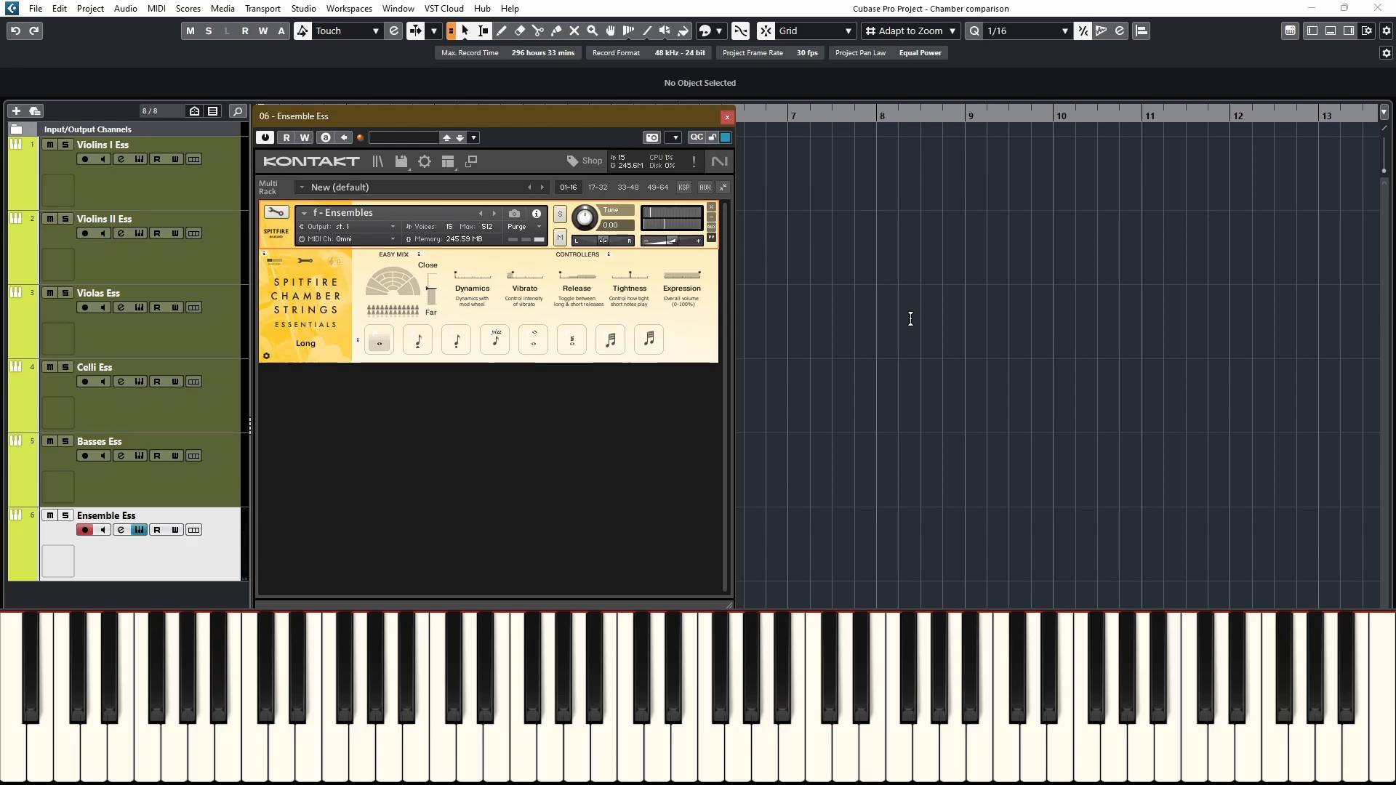
left_click(416, 341)
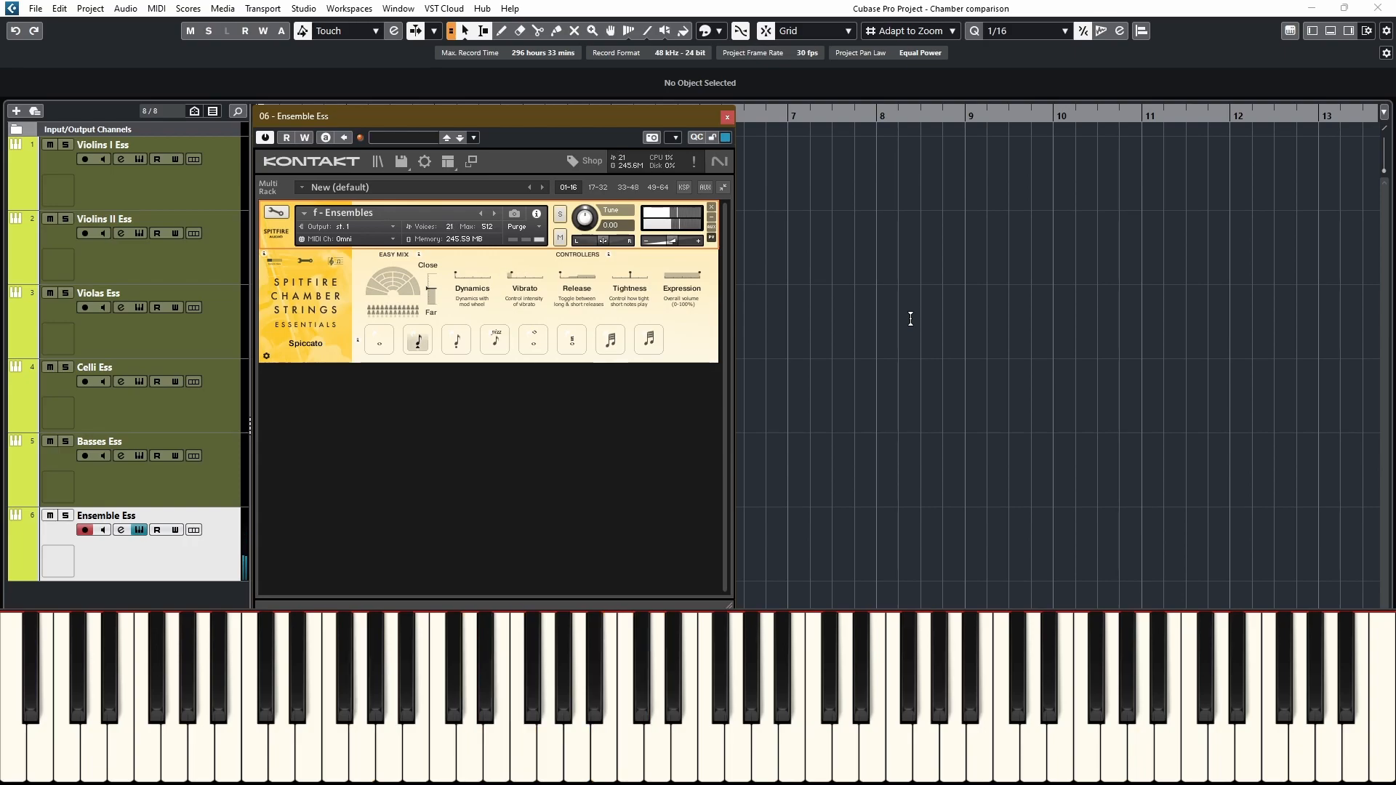
left_click(455, 340)
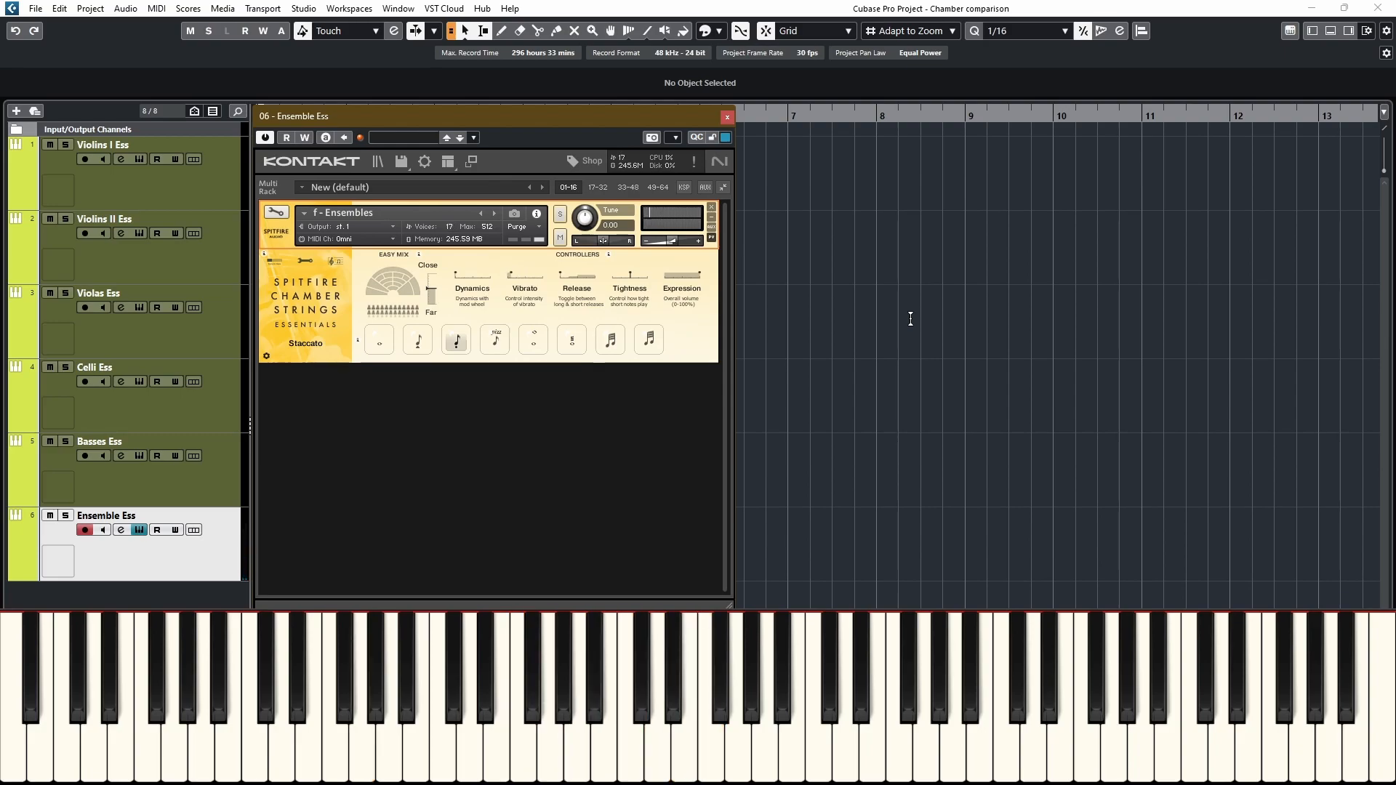
left_click(495, 340)
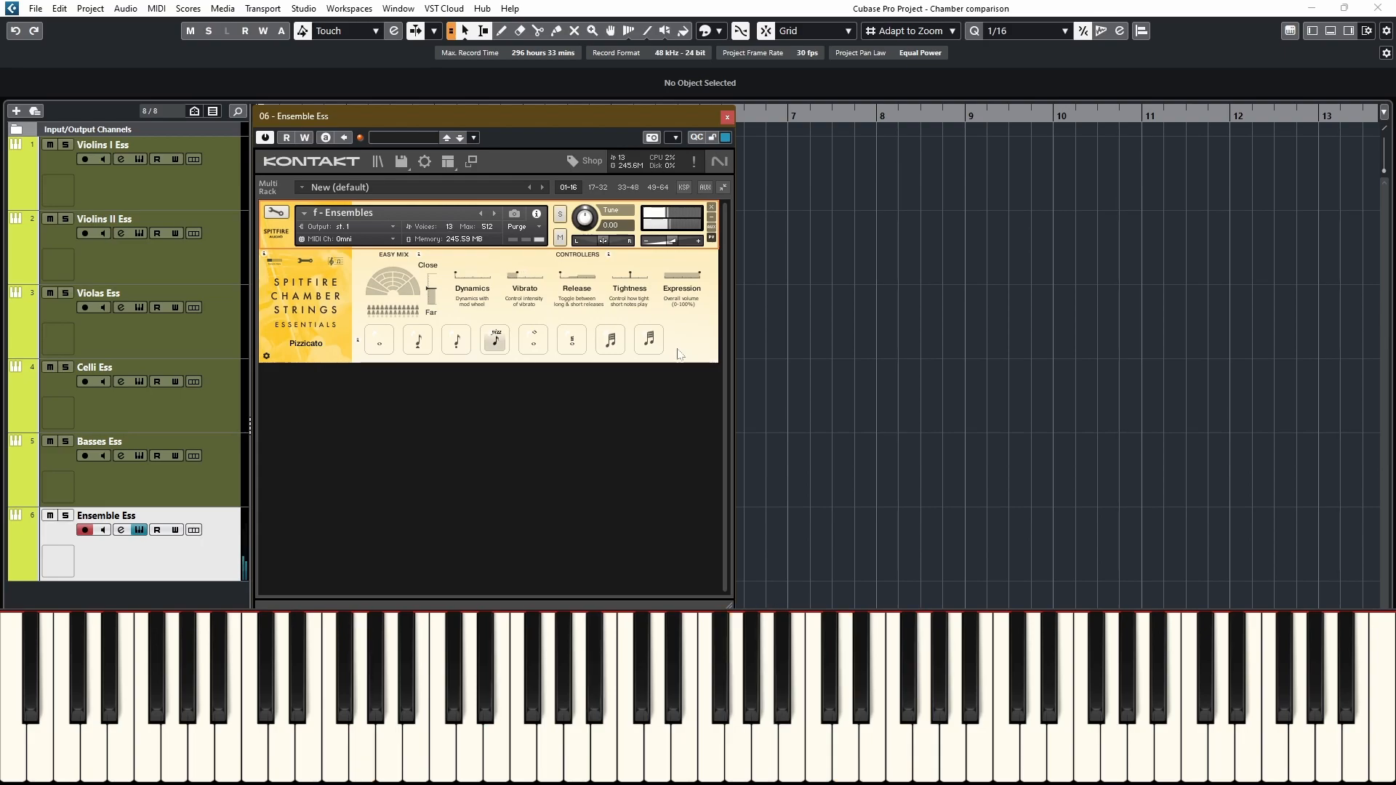
left_click(532, 340)
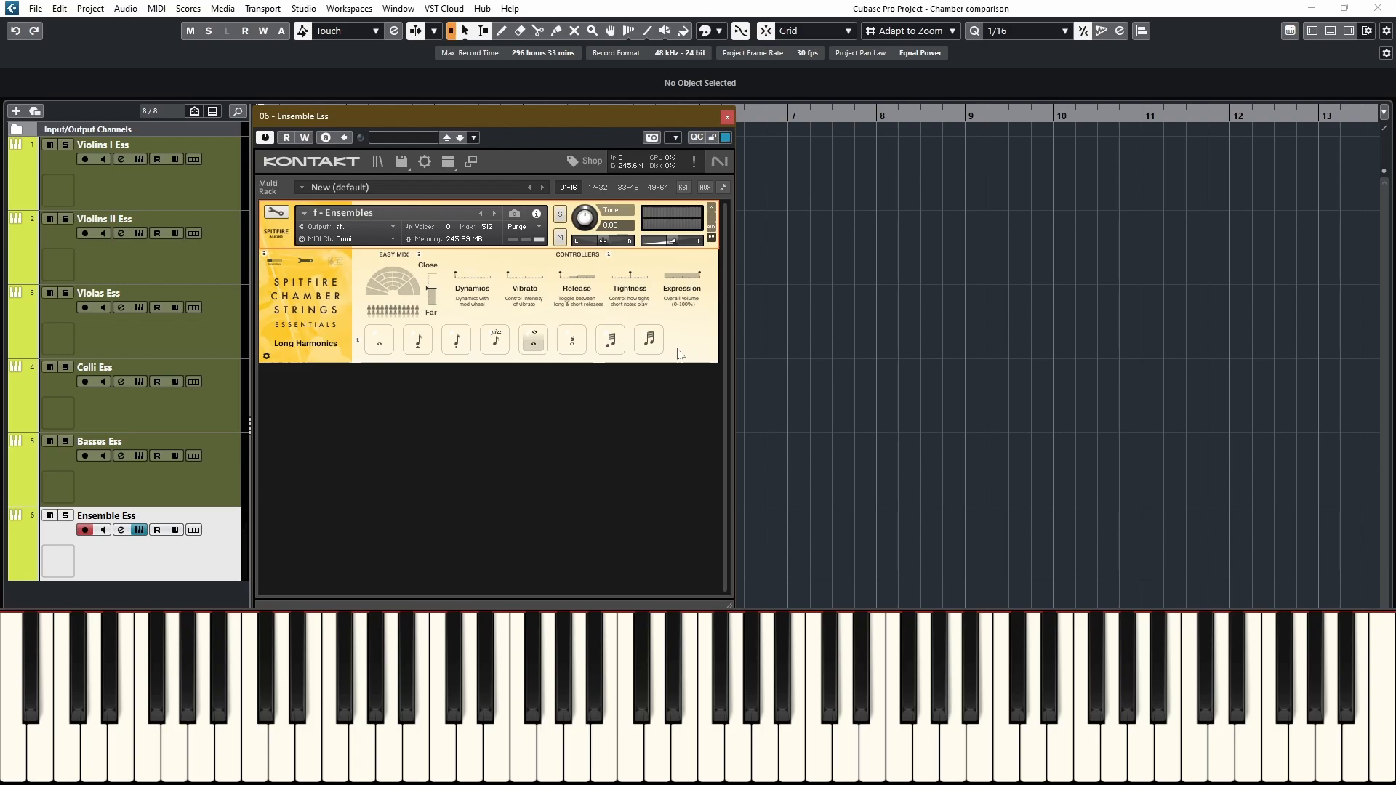
- Play Long Harmonics, then move Ensemble Ess through Tremolo to Trill (Minor 2nd)
left_click(641, 658)
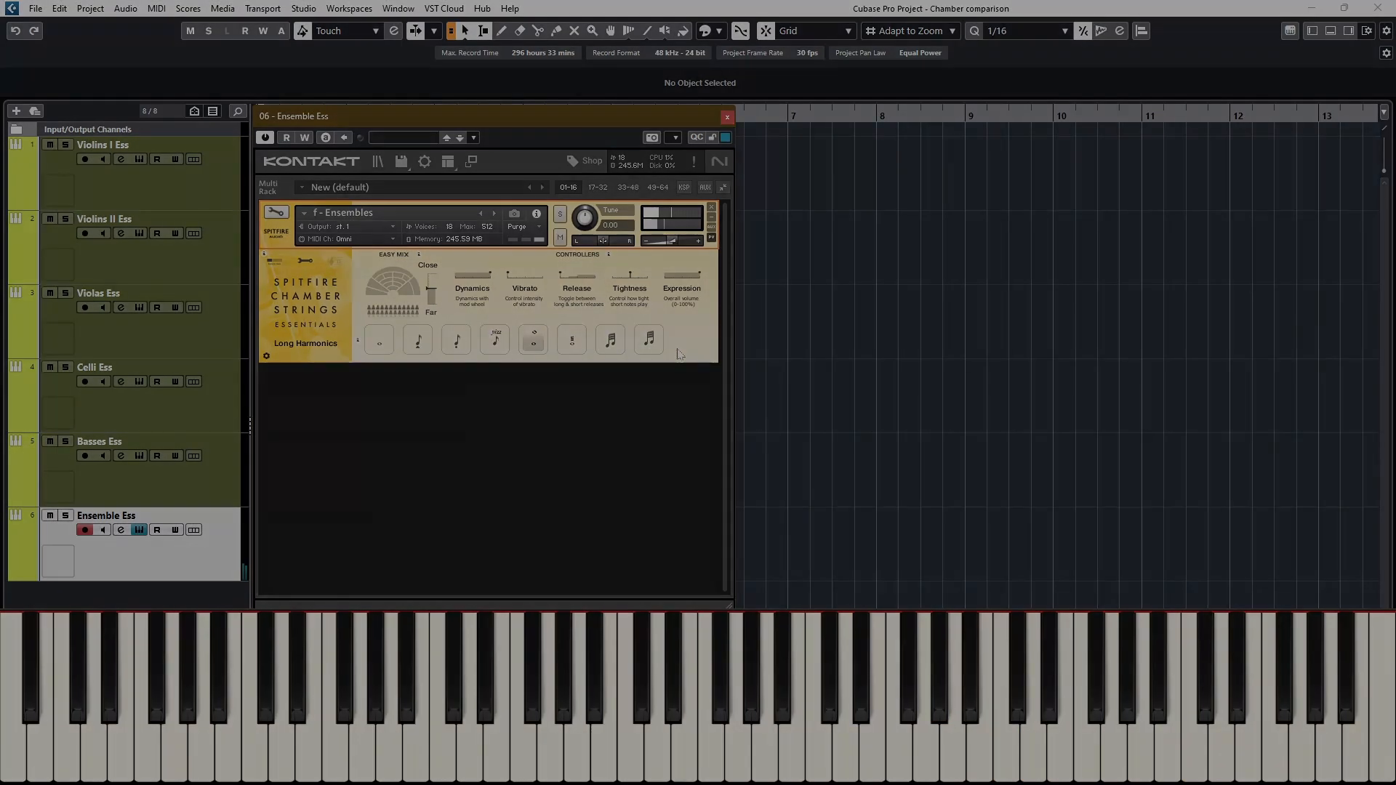
left_click(571, 338)
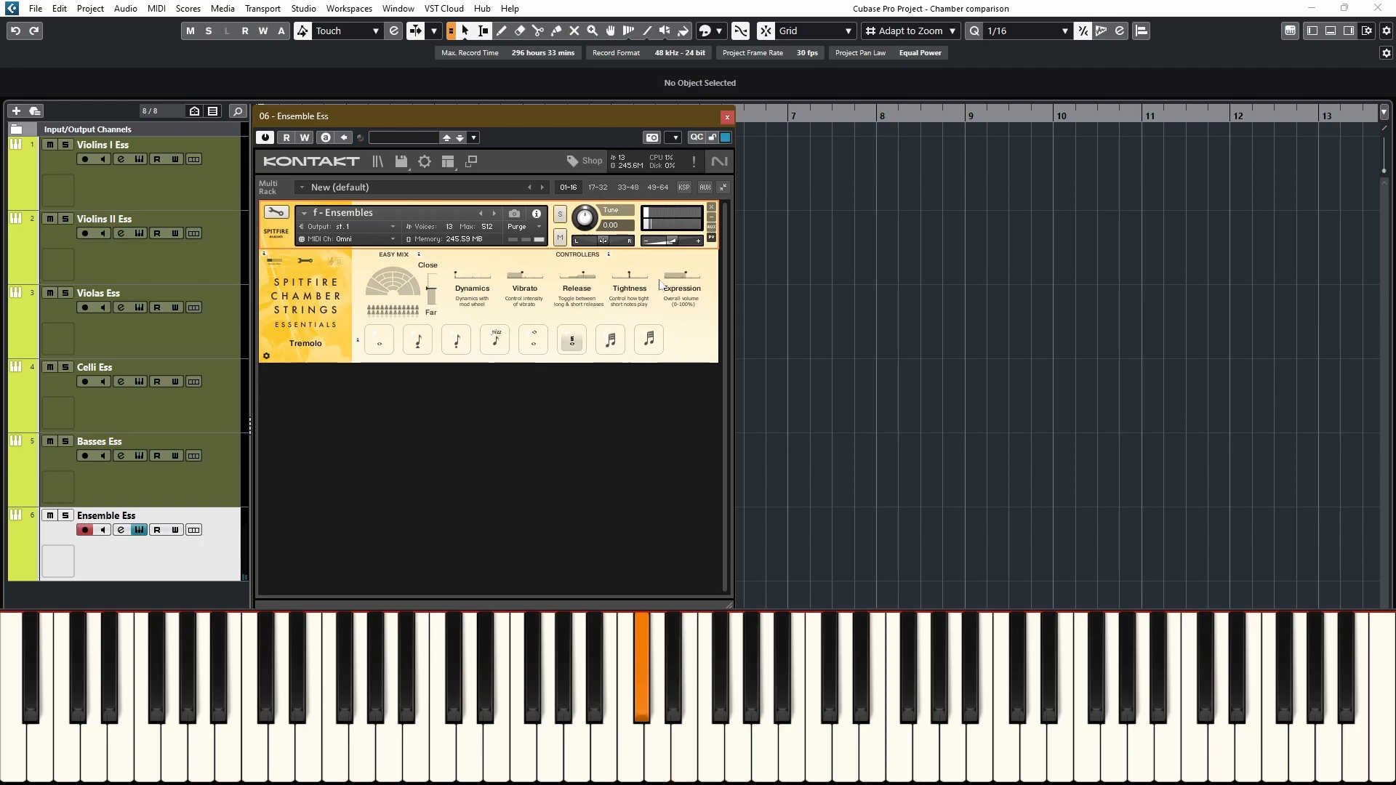
left_click(610, 340)
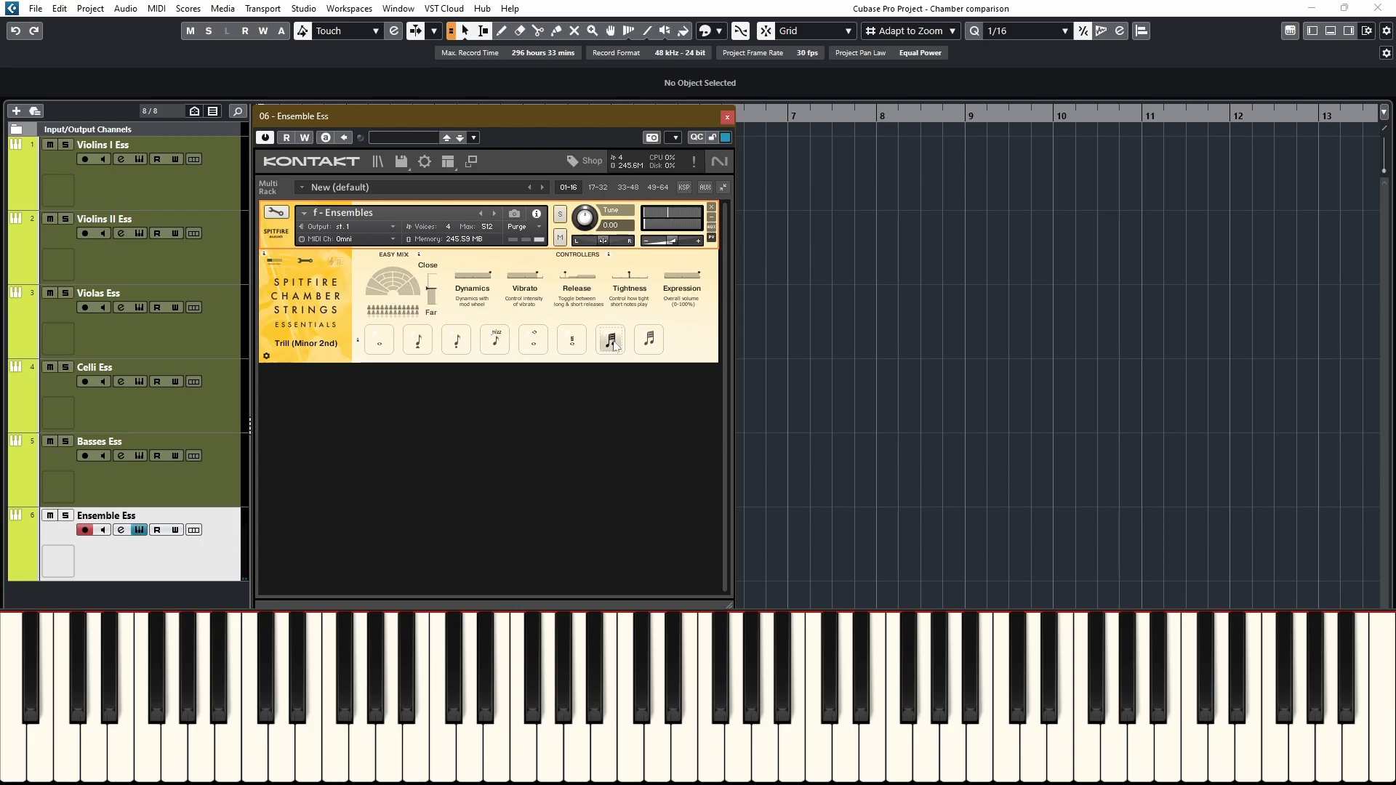
- Switch Ensemble Ess to Trill (Major 2nd) and play notes on it
left_click(610, 340)
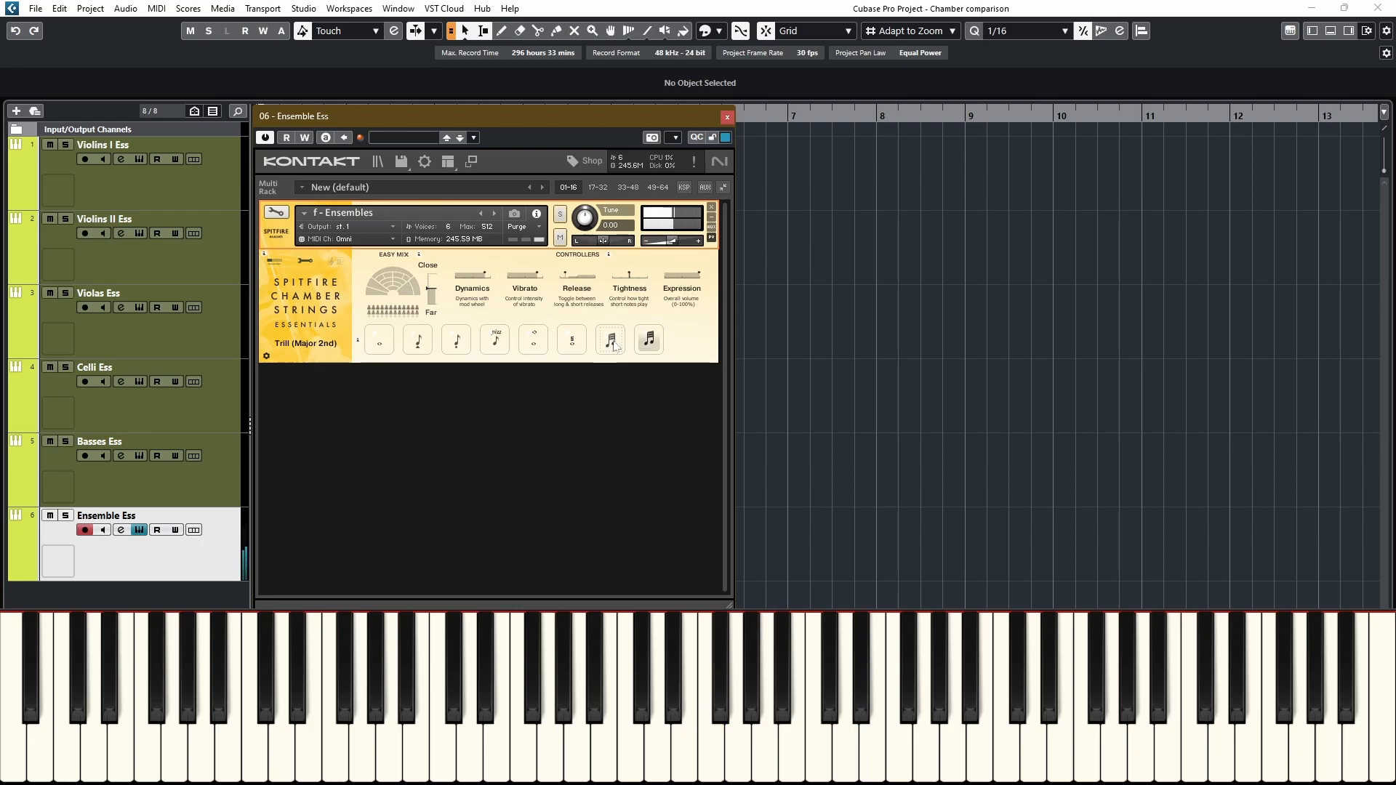
left_click(628, 694)
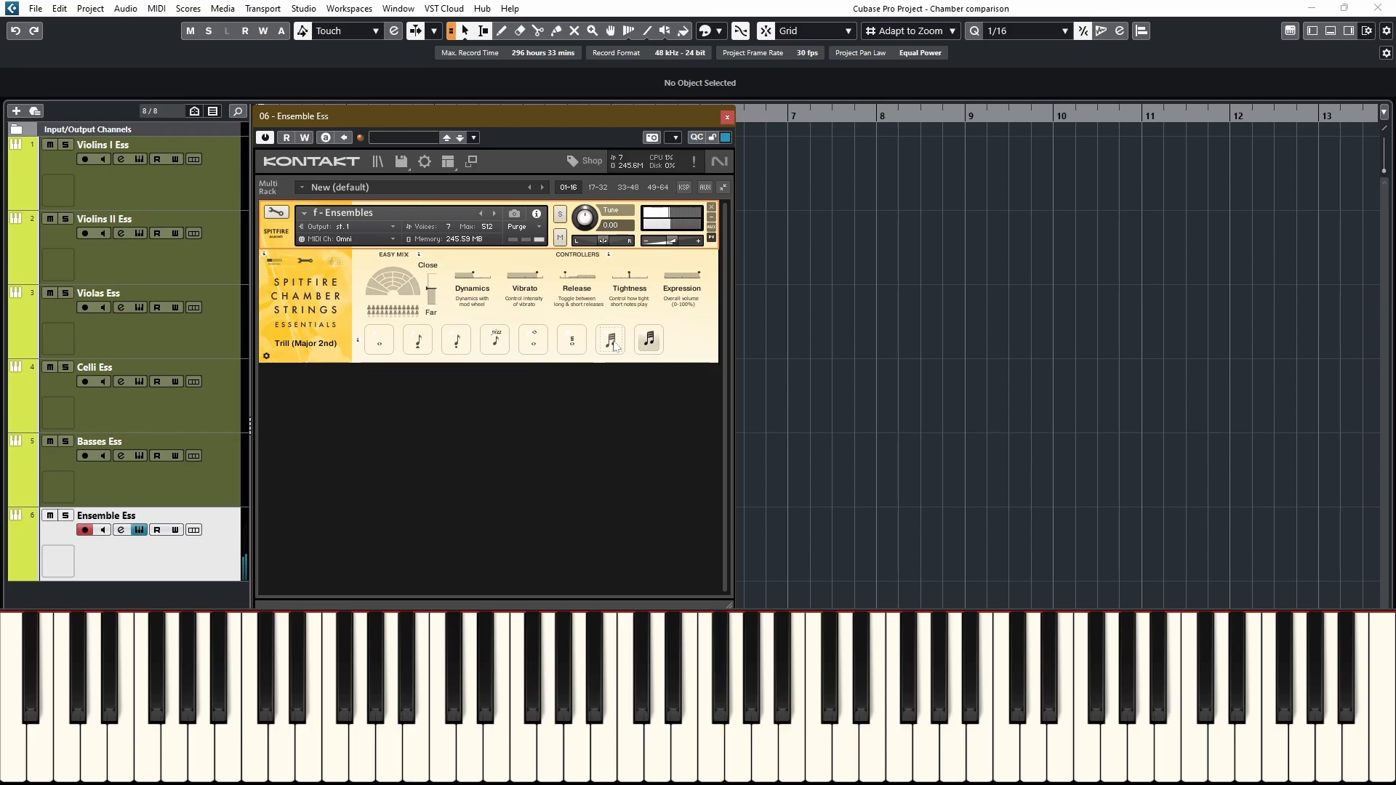
left_click(623, 694)
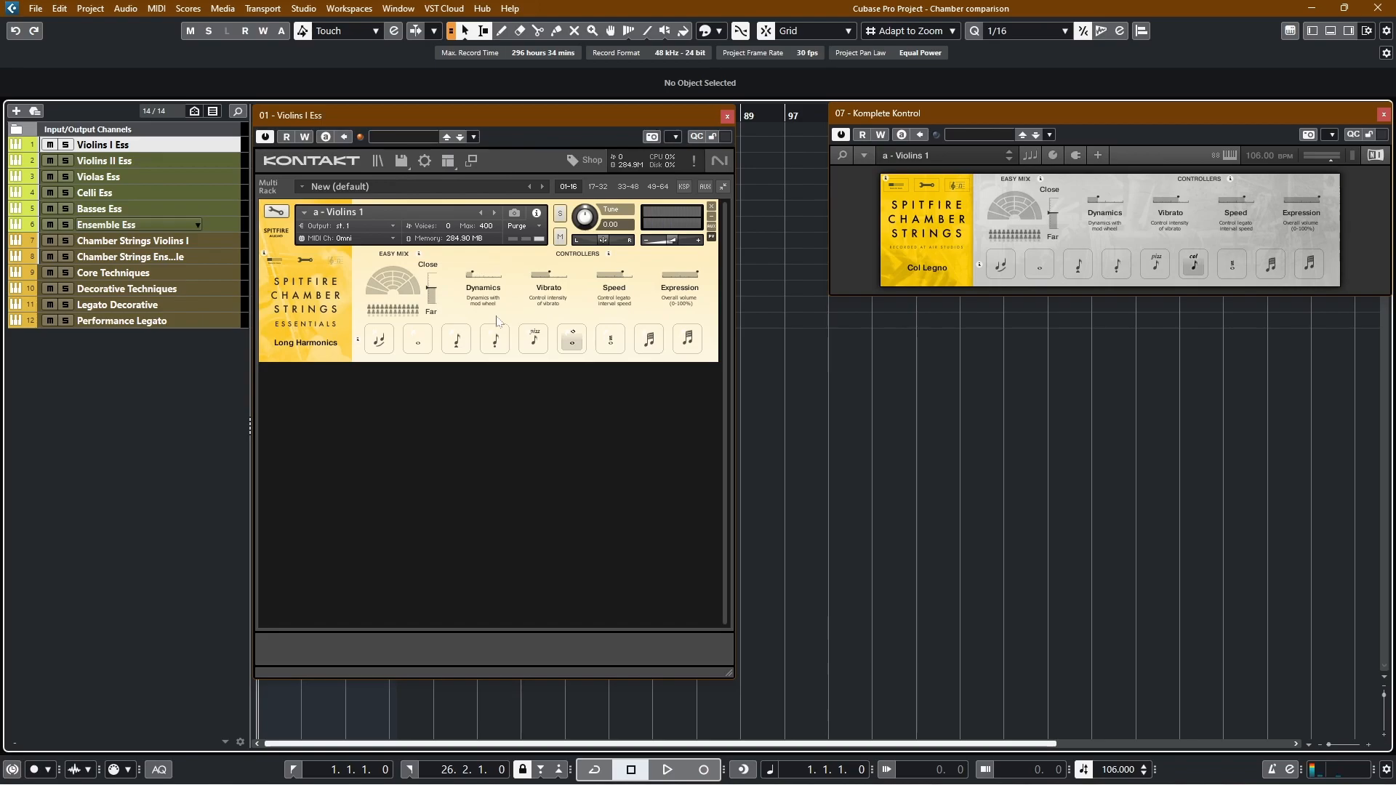
- Set Violins I Ess to Legato and bring up the Chamber Strings Violins I window alongside
left_click(378, 340)
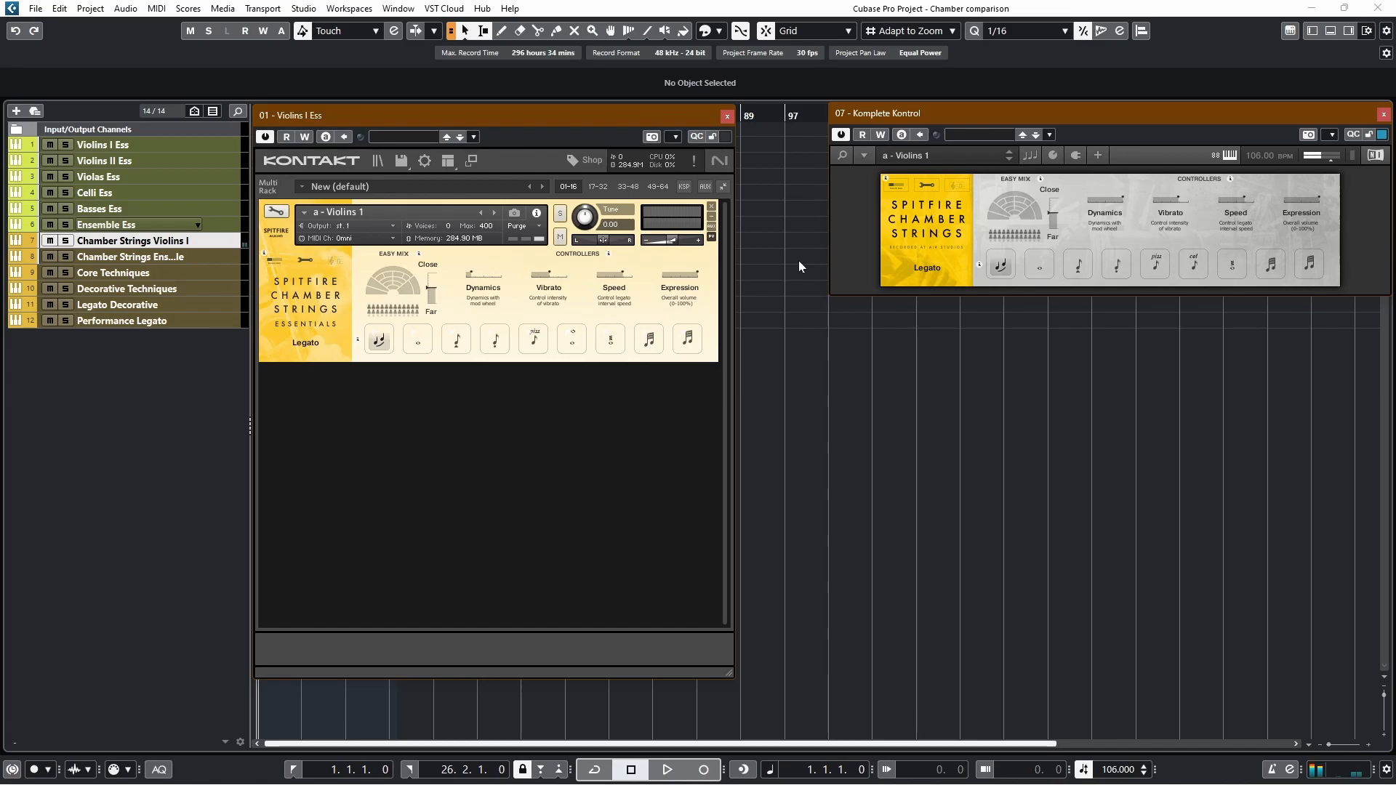
left_click(935, 134)
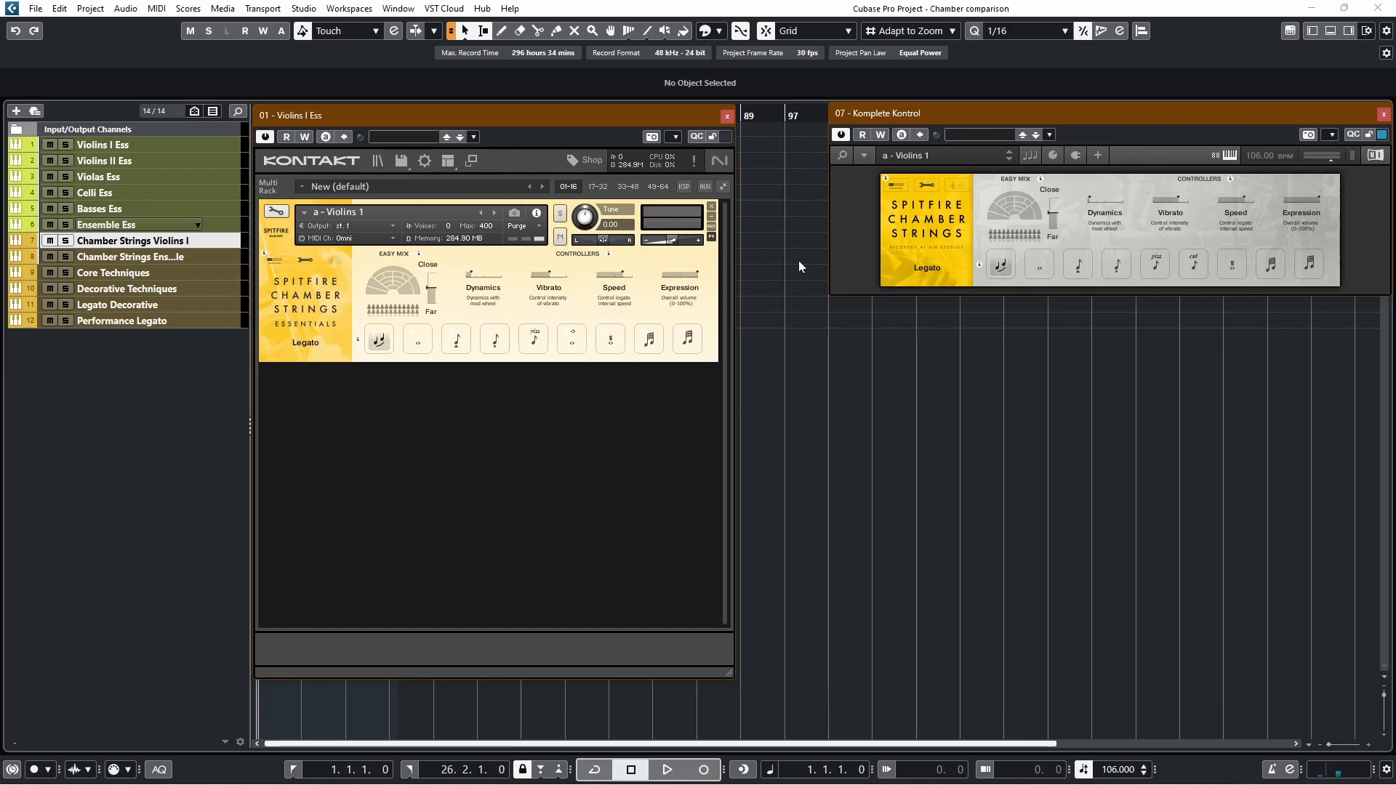
mouse_move(376, 160)
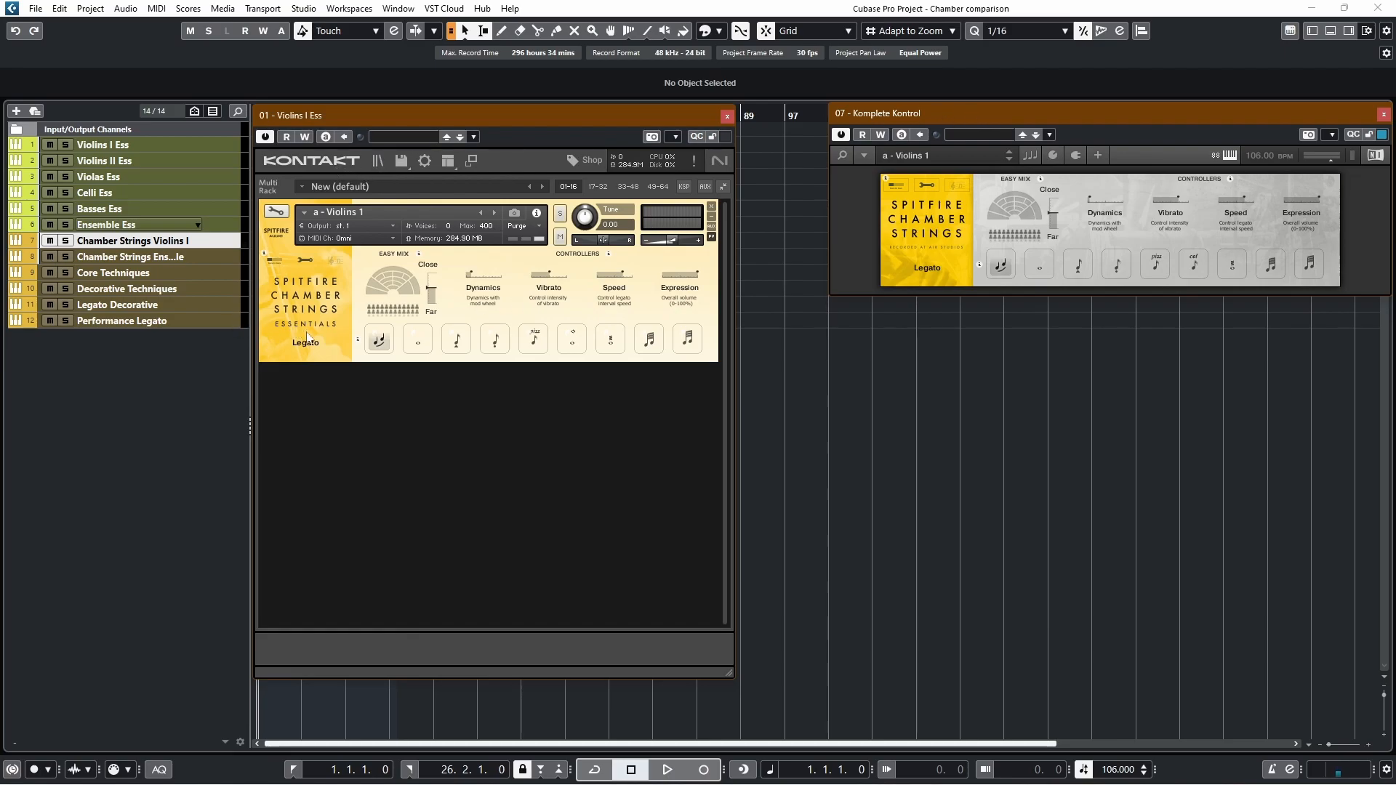
mouse_move(948, 192)
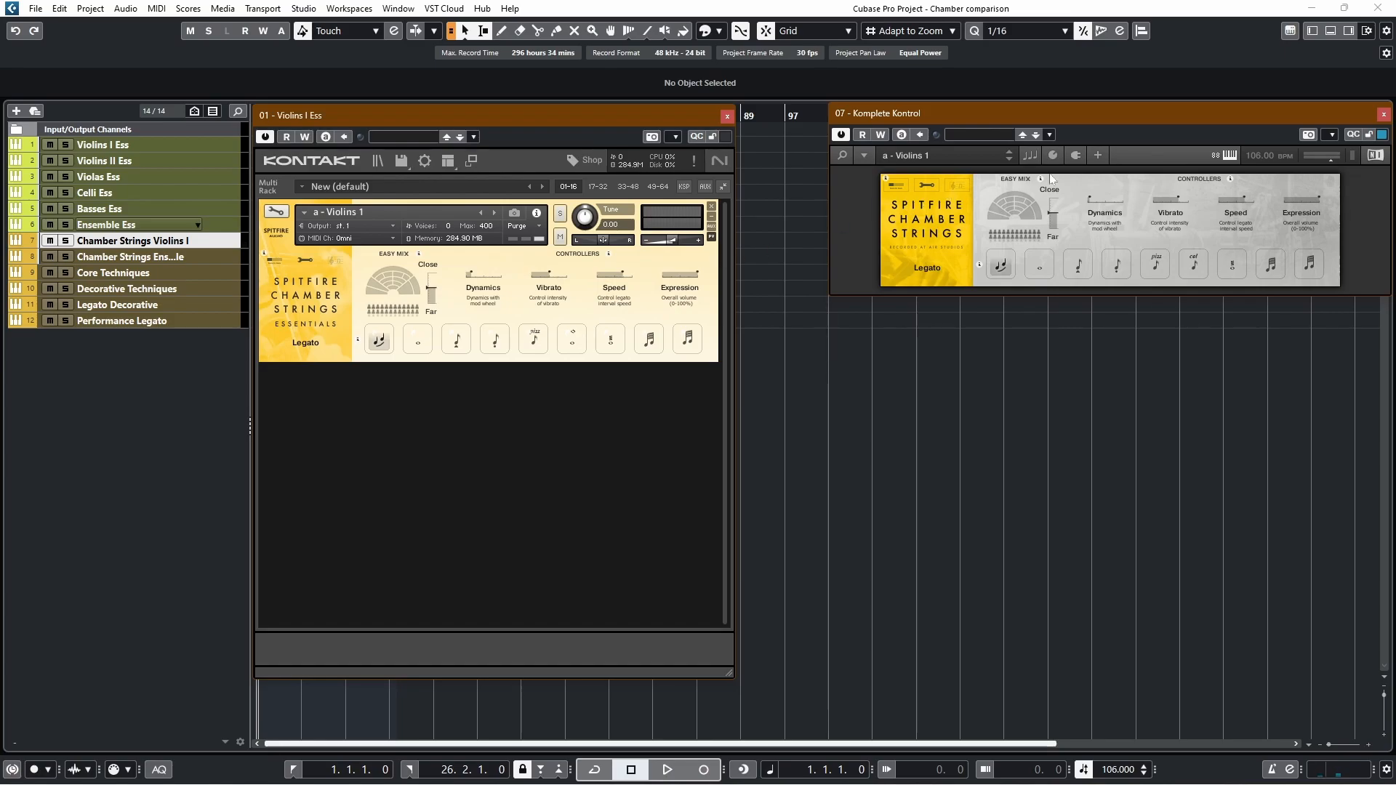
mouse_move(784, 232)
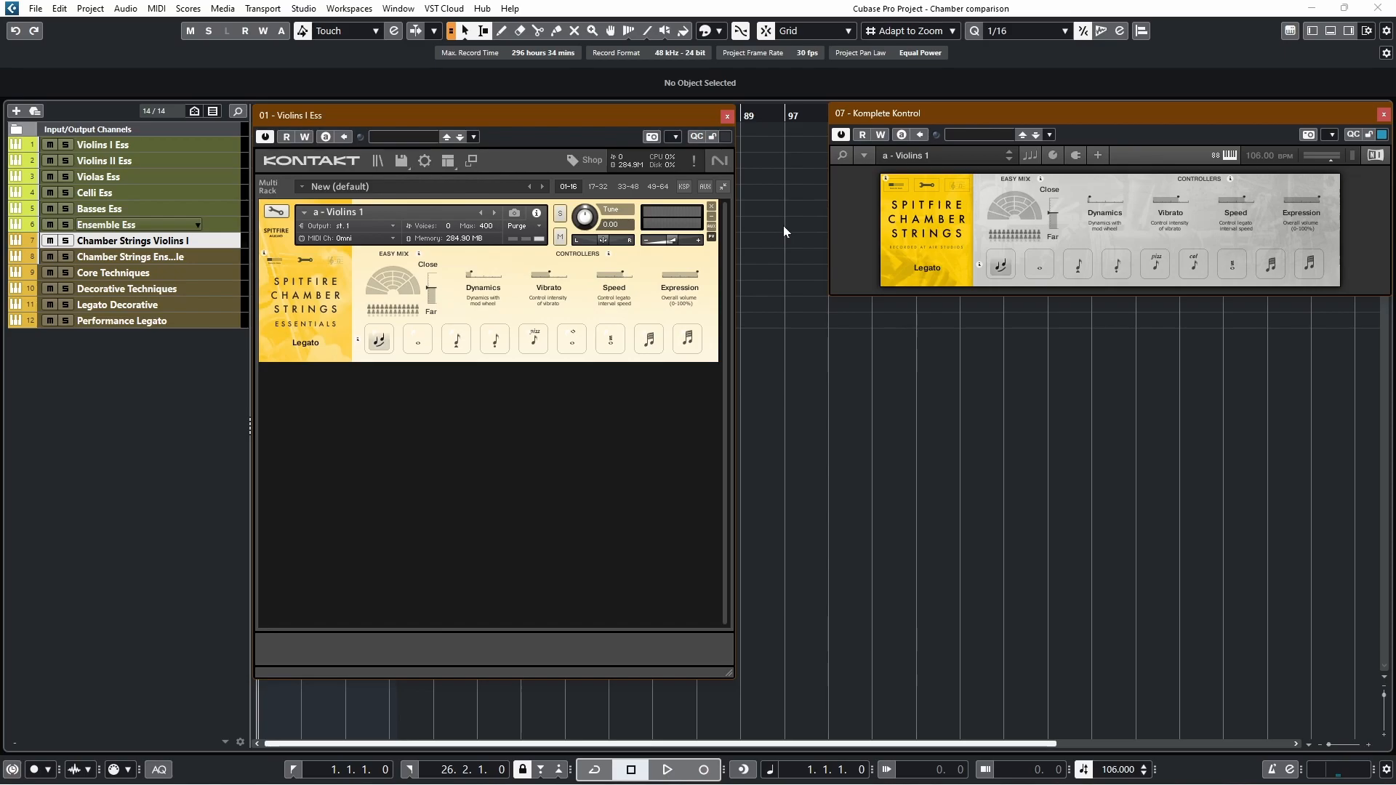
mouse_move(329, 231)
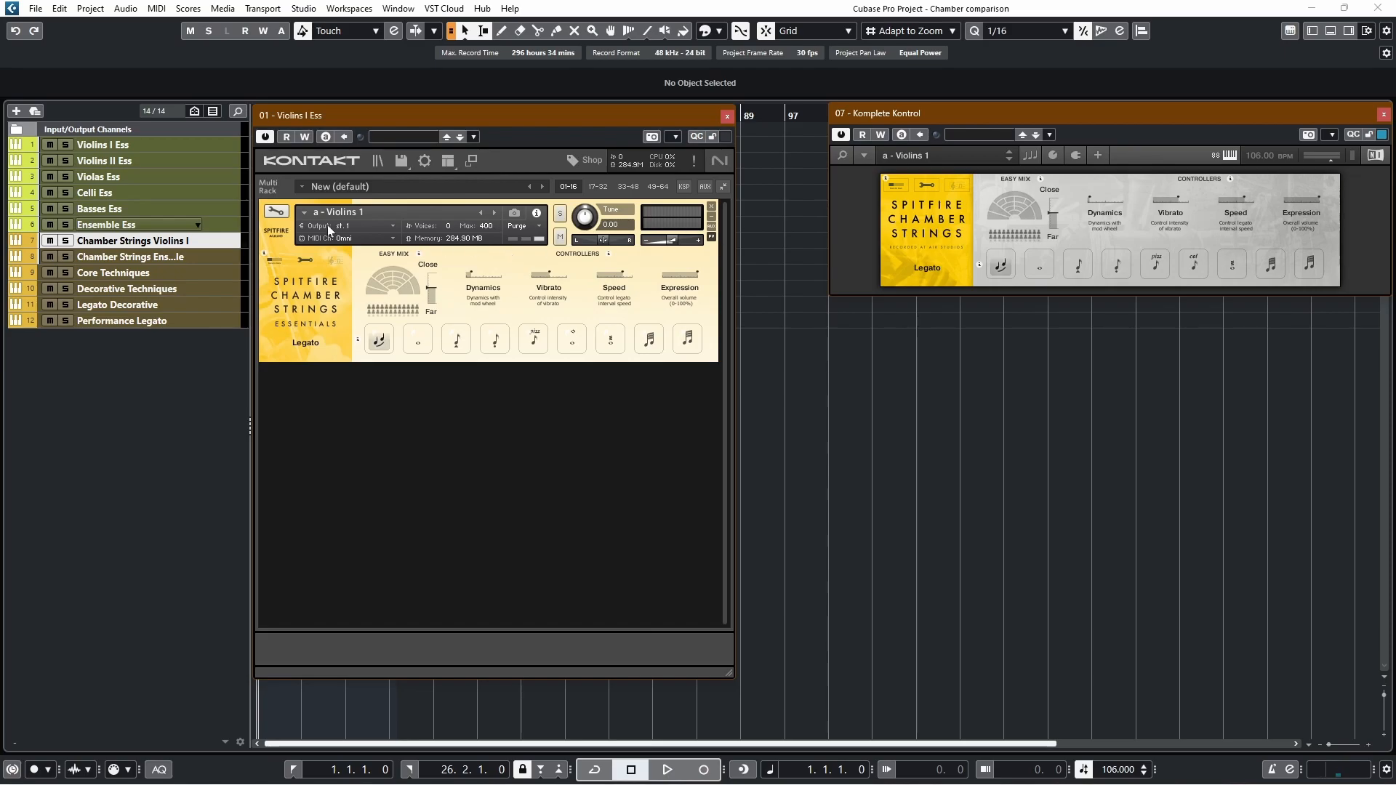
mouse_move(560, 342)
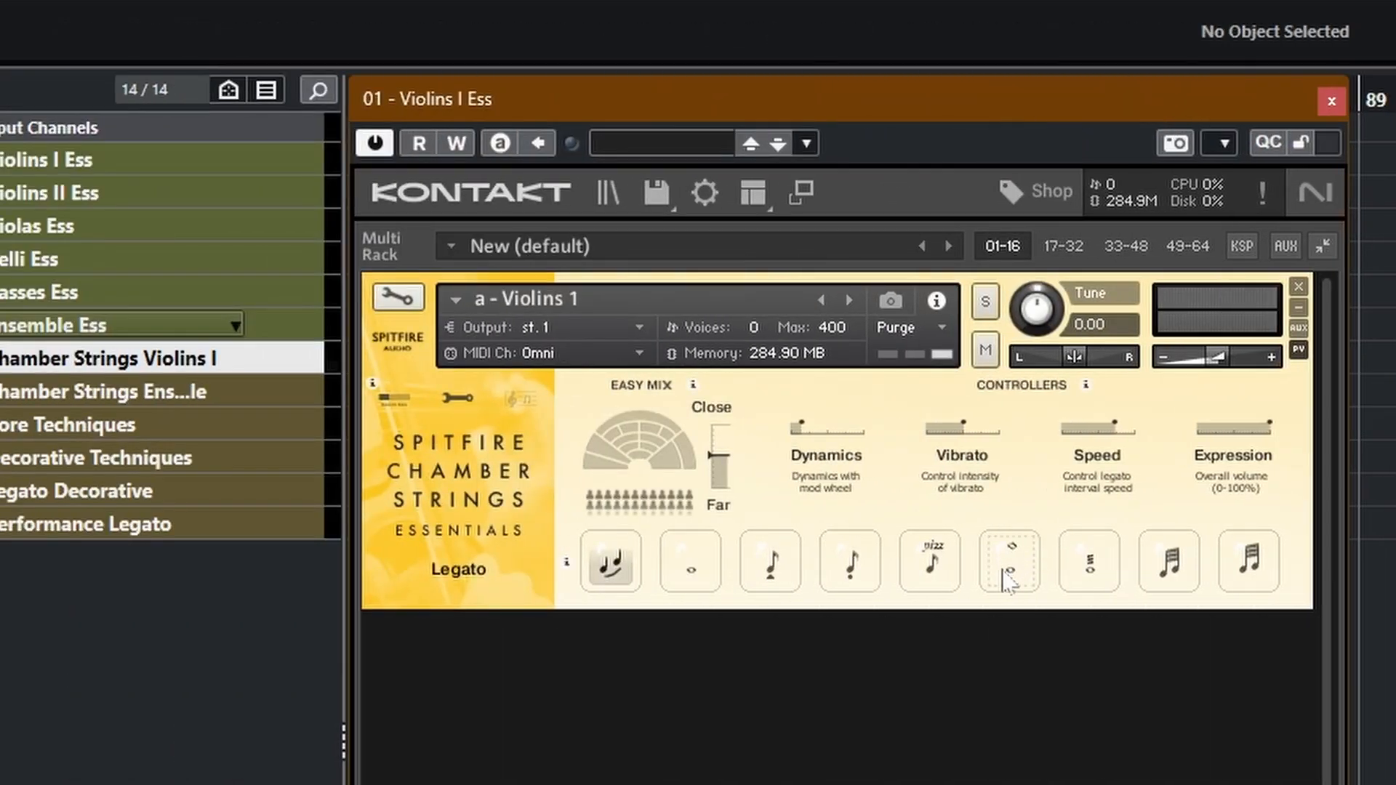
mouse_move(1013, 589)
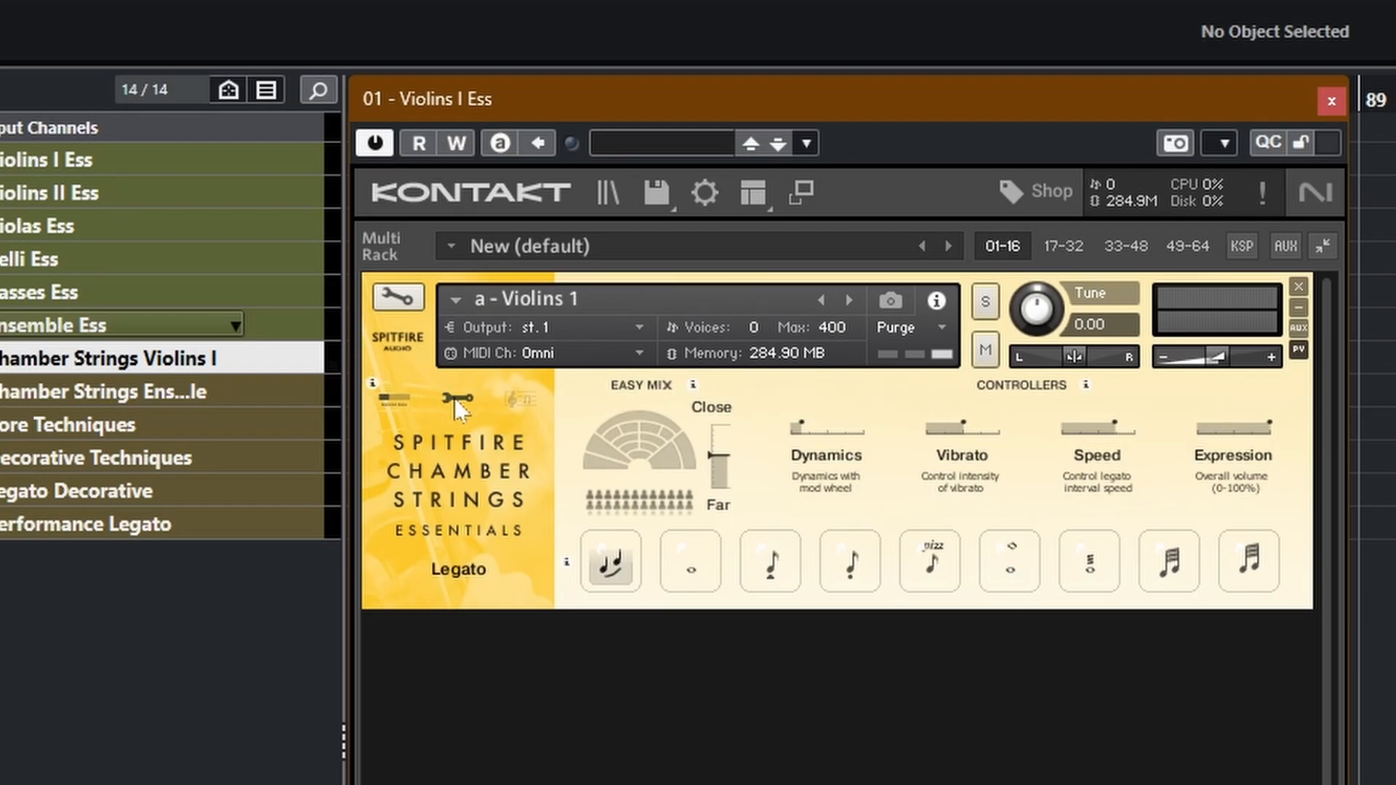
left_click(457, 401)
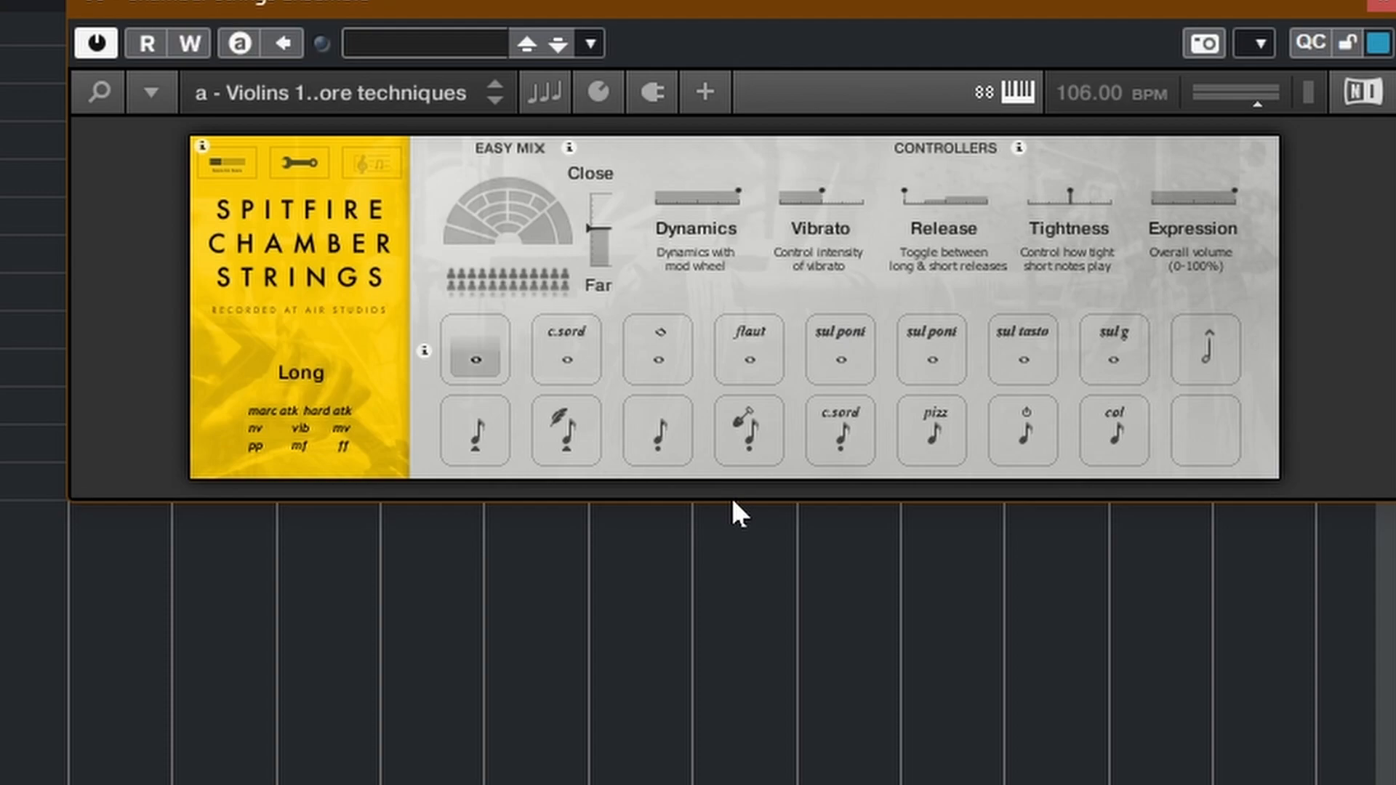
mouse_move(738, 512)
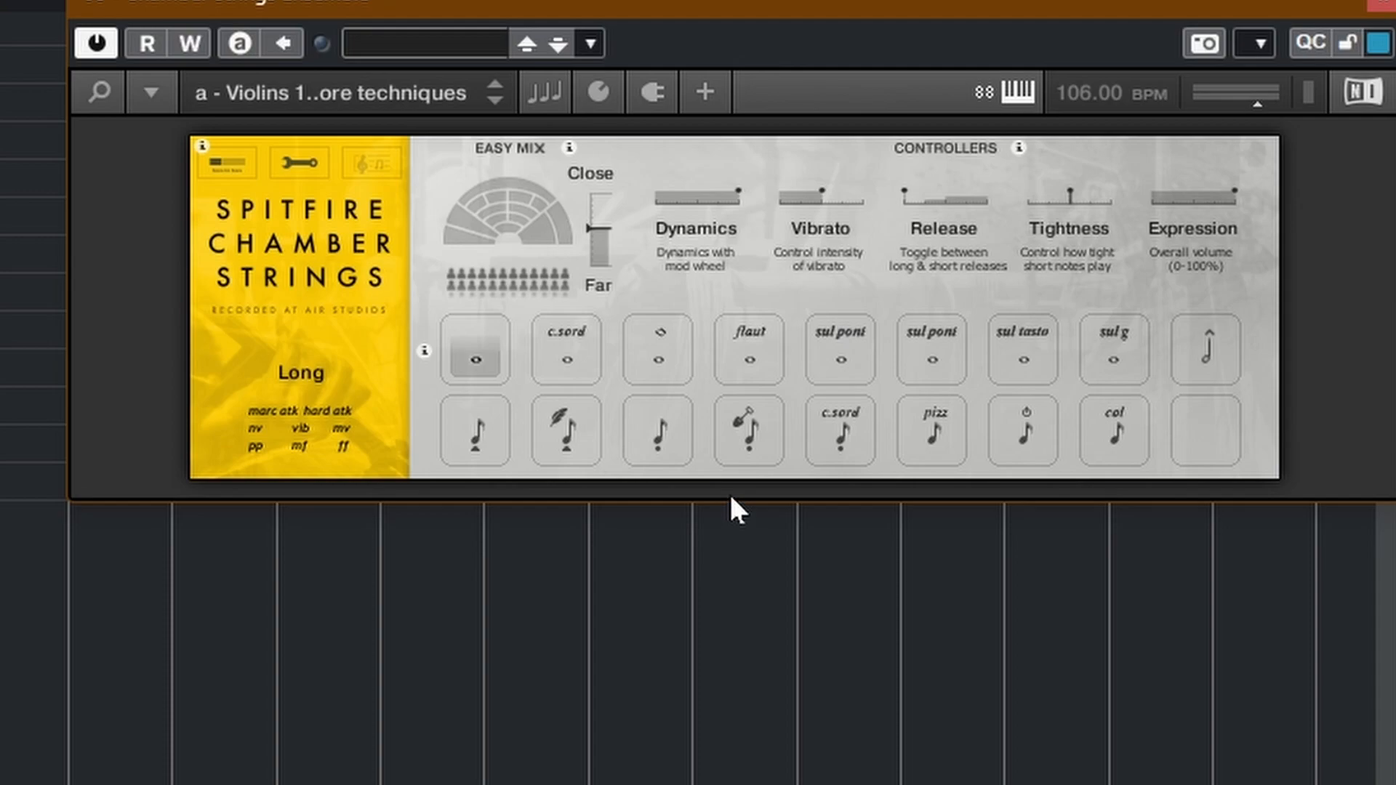